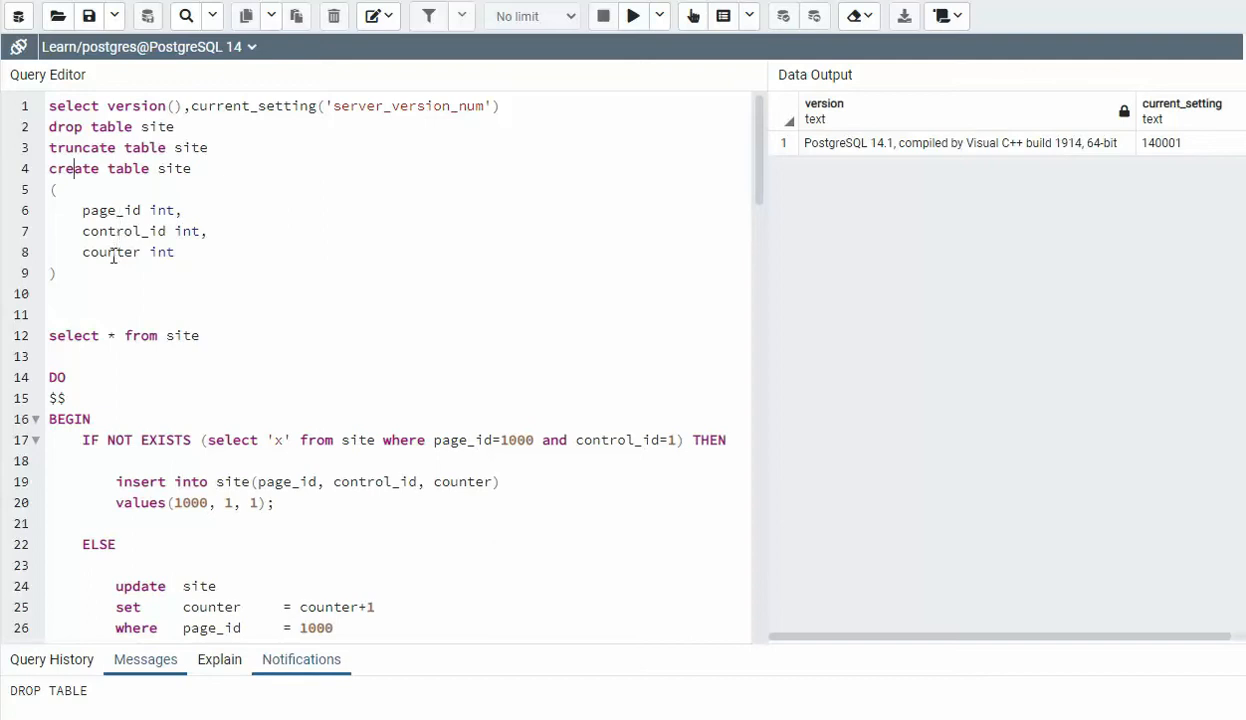
{"action": "mouse_move", "coordinate": [383, 269]}
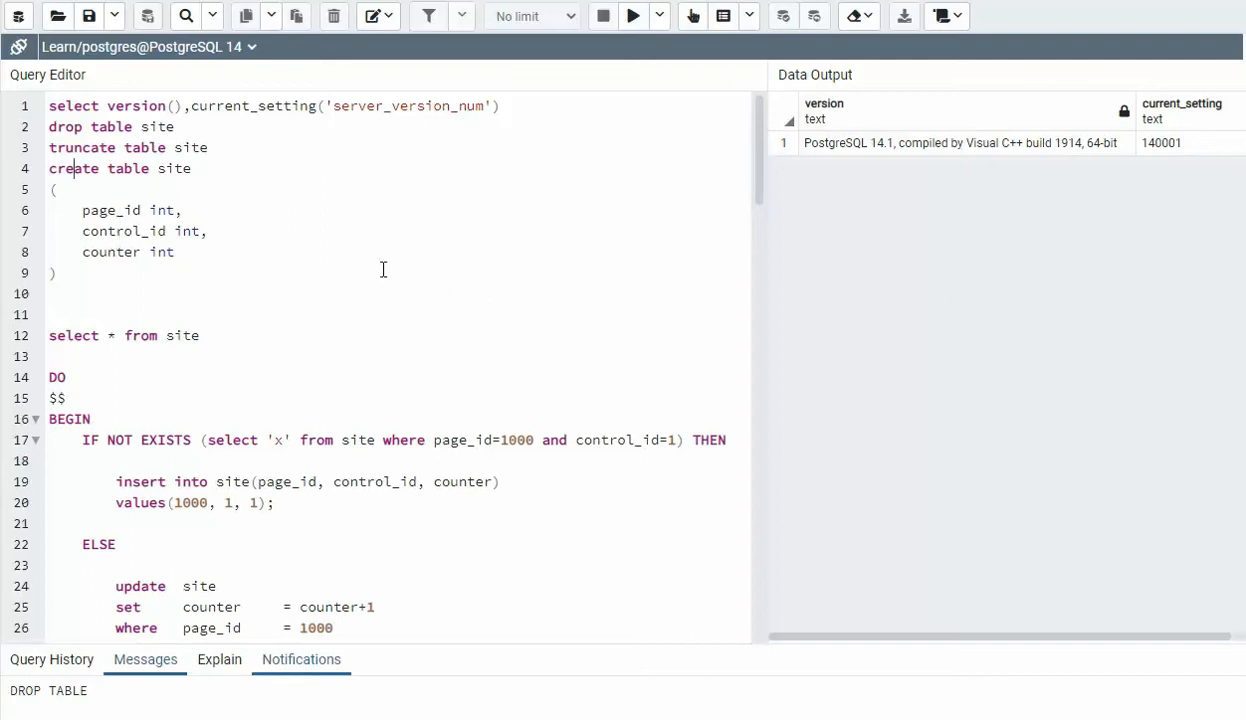
{"action": "mouse_move", "coordinate": [963, 315]}
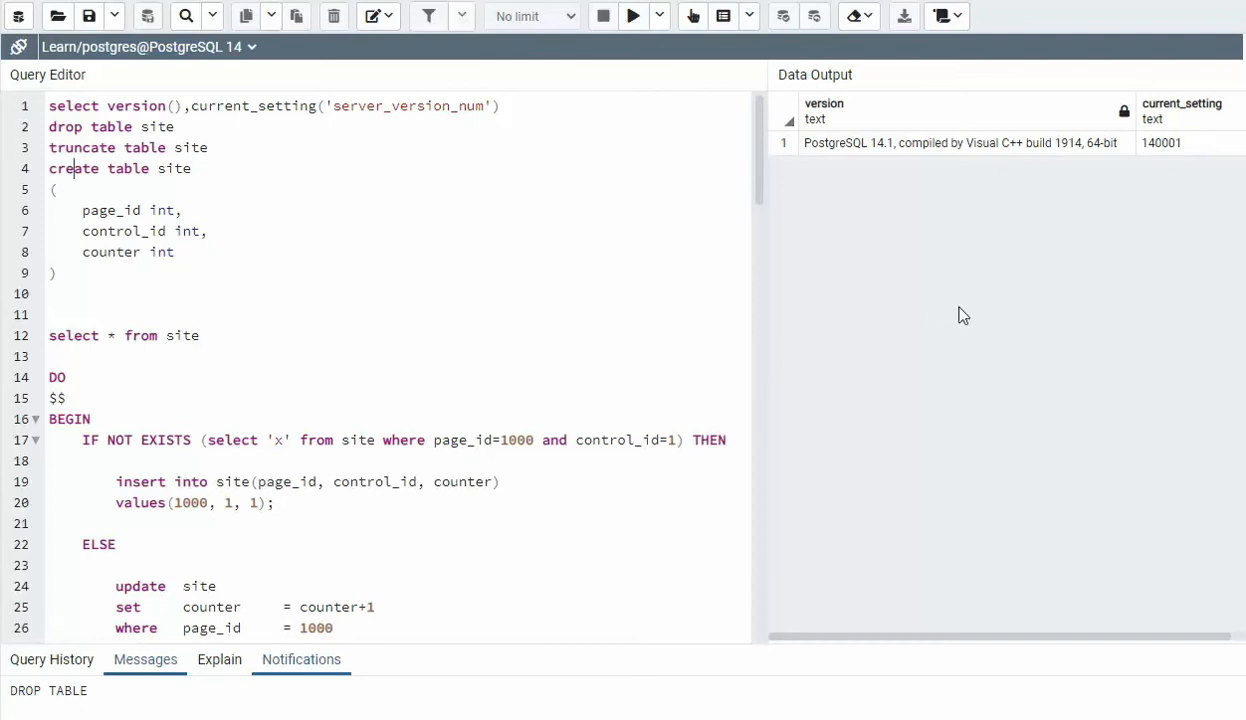
{"action": "mouse_move", "coordinate": [520, 682]}
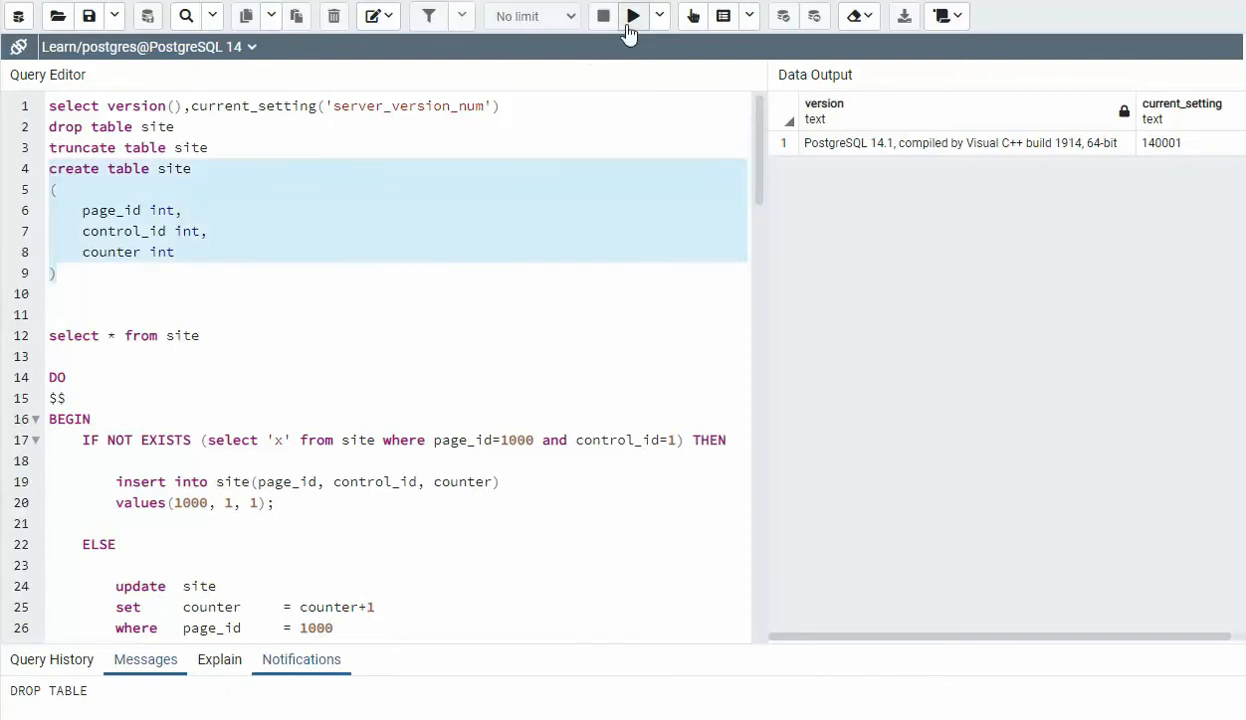
Step: Run the CREATE TABLE statement for site with page_id, control_id and counter
{"action": "left_click", "coordinate": [633, 16]}
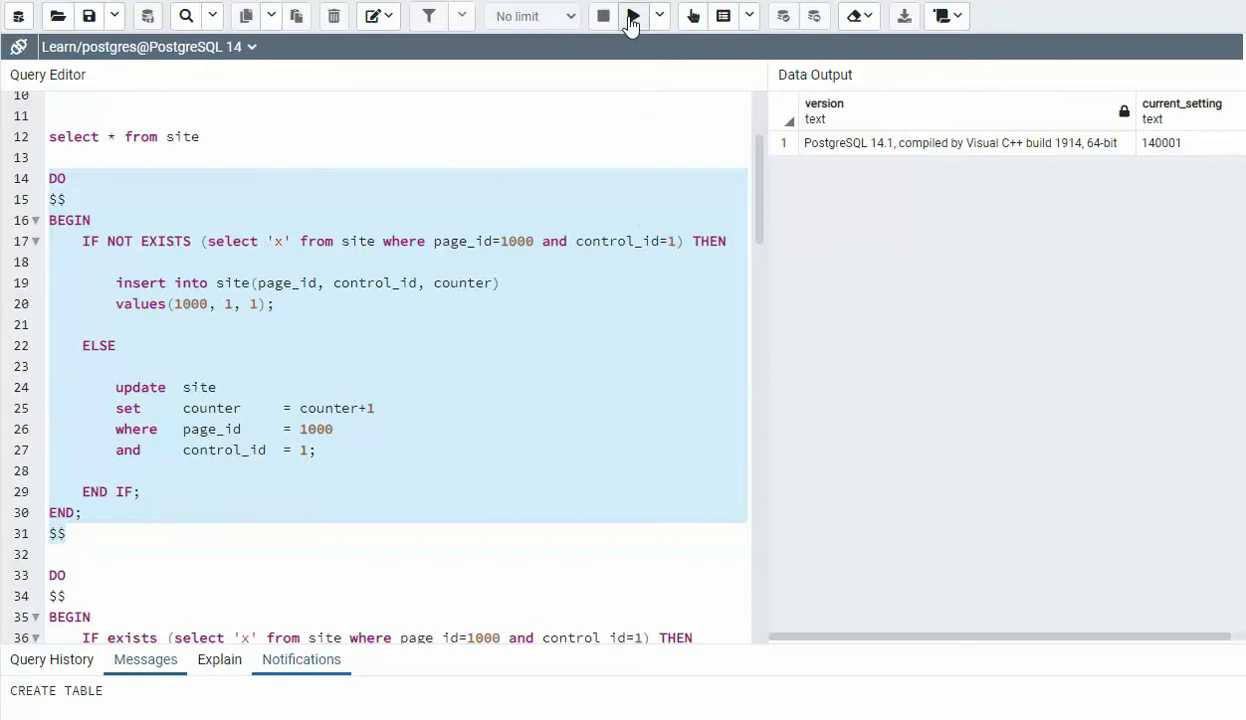
Step: Run the insert-or-increment DO block repeatedly and query site until page 1000's counter is 5
{"action": "left_click", "coordinate": [633, 16]}
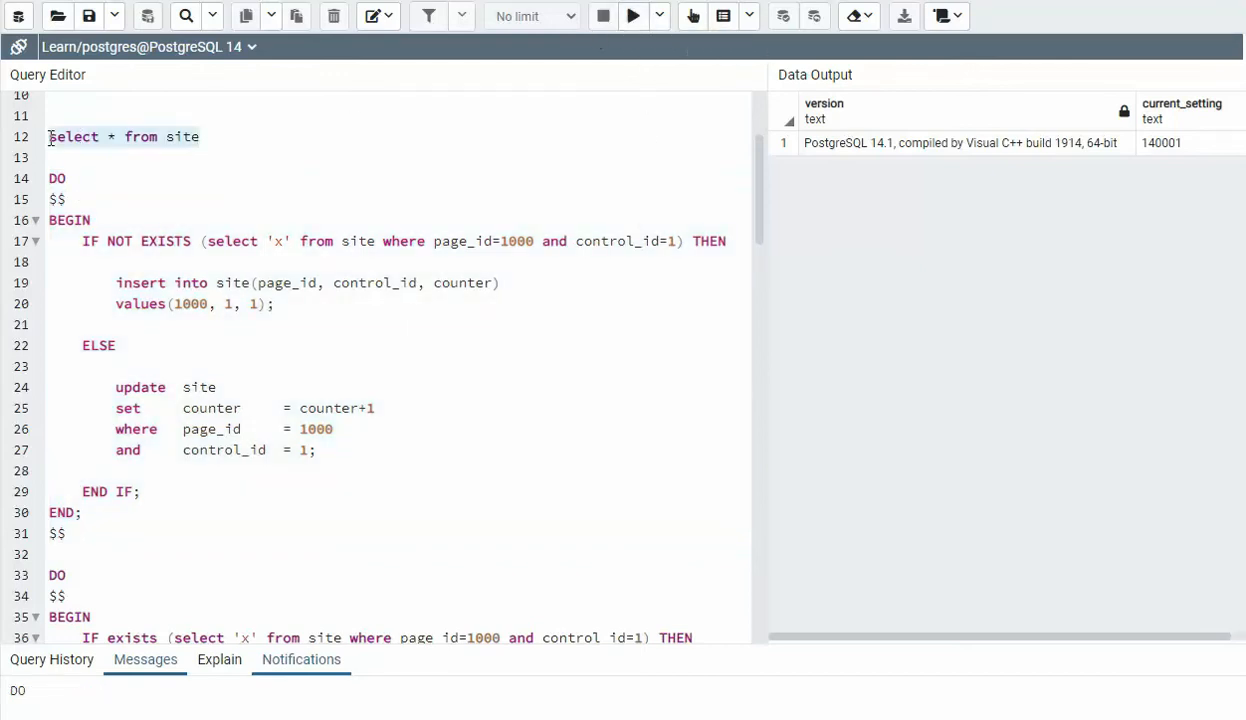
{"action": "left_click", "coordinate": [633, 16]}
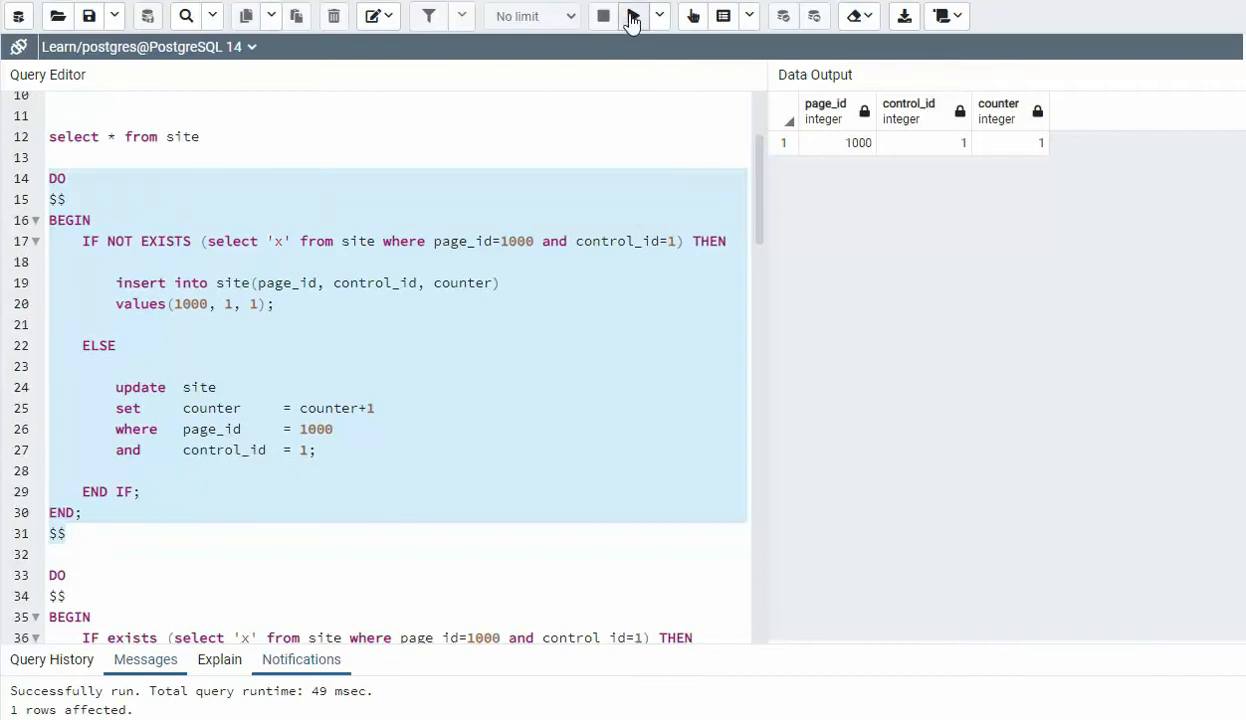
{"action": "left_click", "coordinate": [632, 16]}
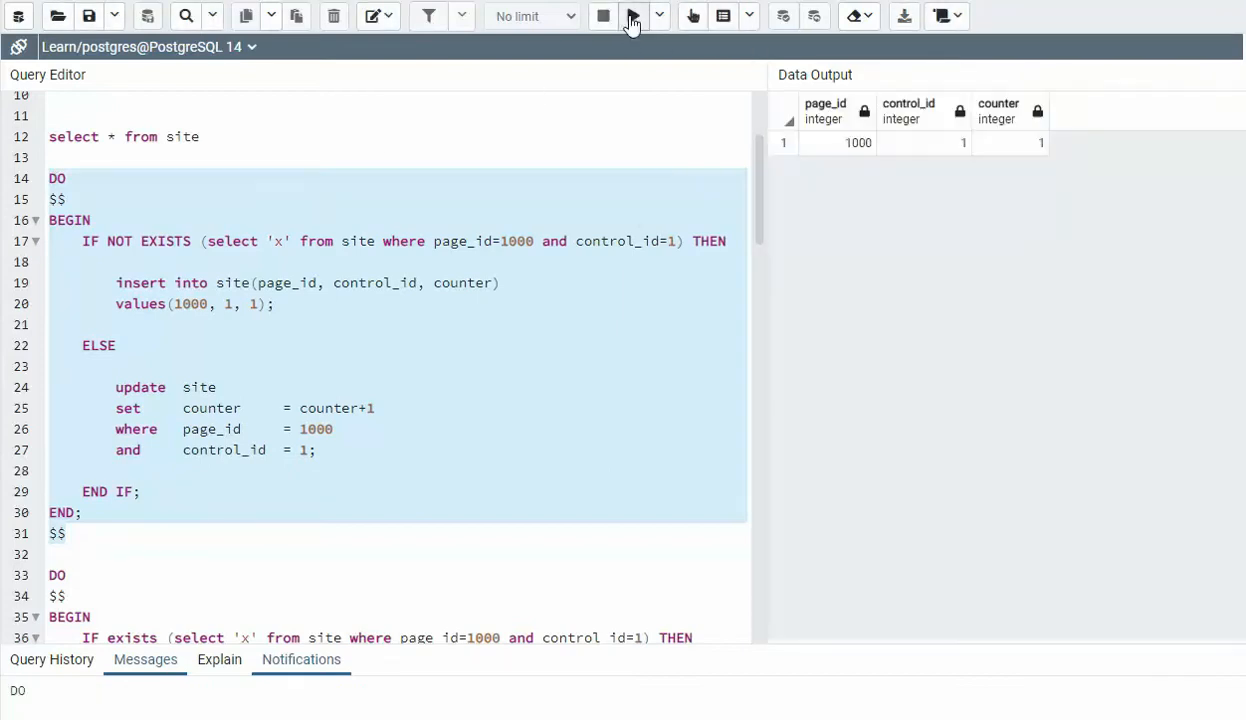
{"action": "left_click", "coordinate": [633, 16]}
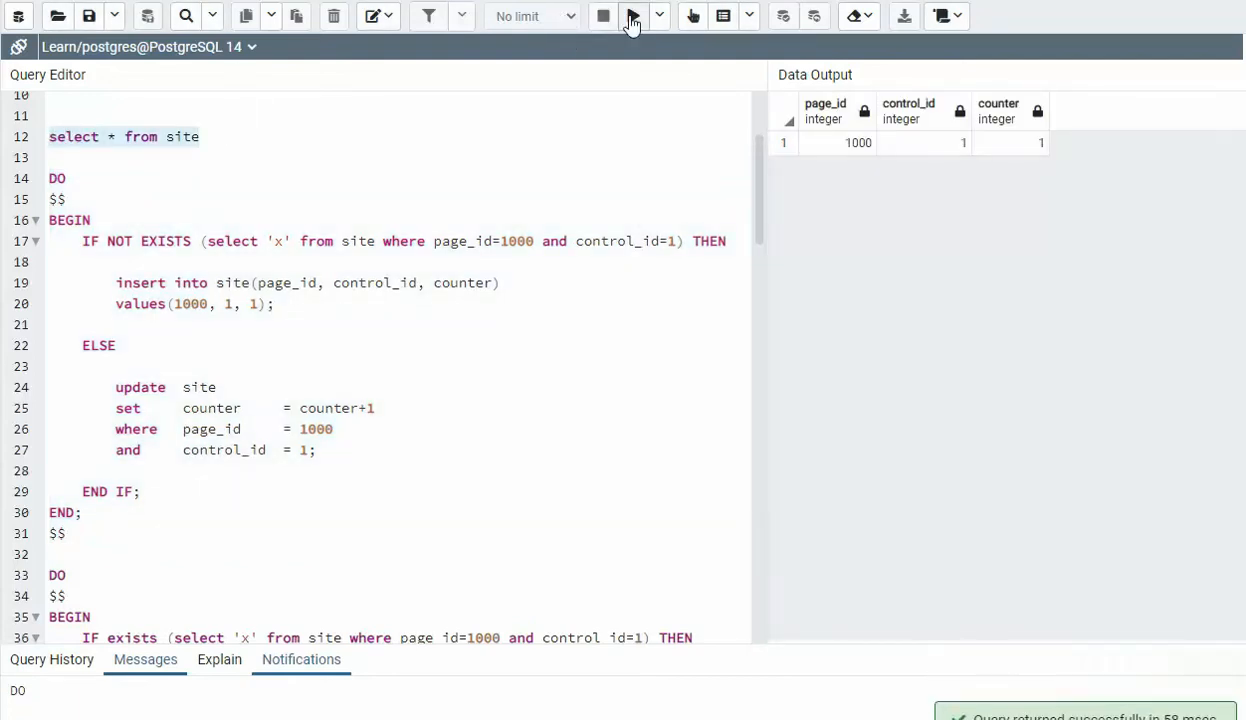
{"action": "left_click", "coordinate": [632, 16]}
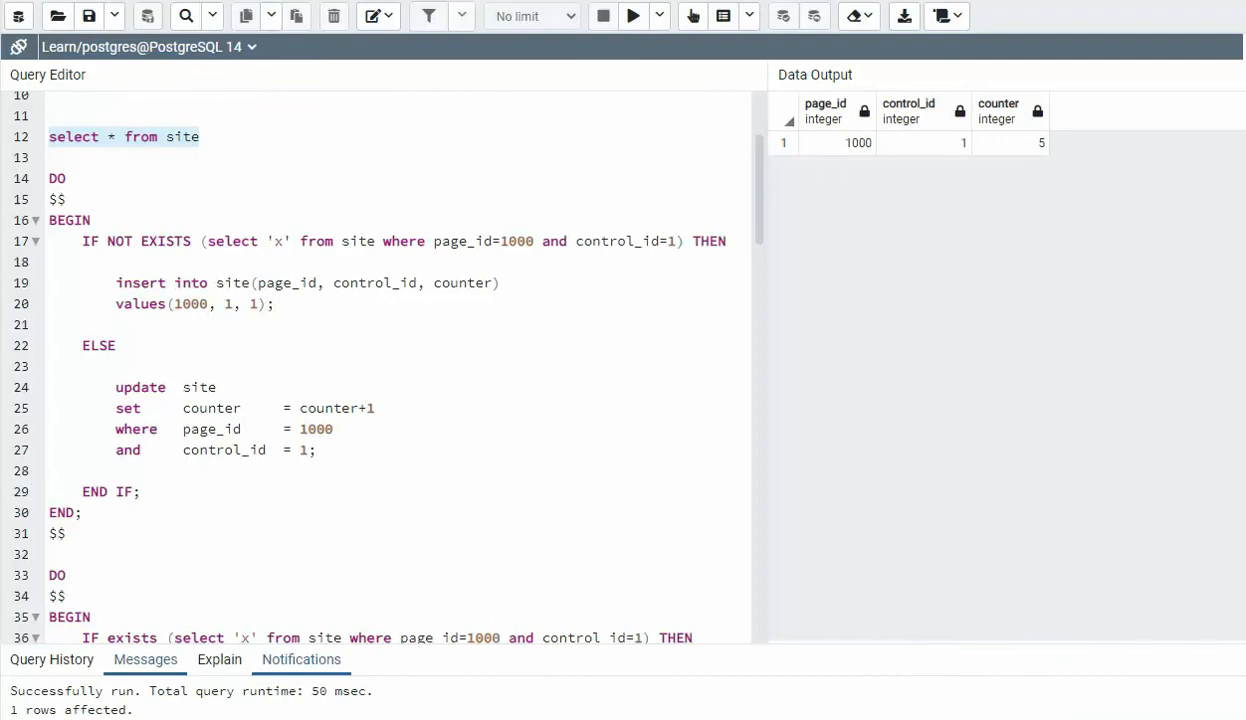
Step: Run the exists-first DO block twice, then re-query site to see counter 9
{"action": "scroll", "scroll_direction": "down", "scroll_amount": 3}
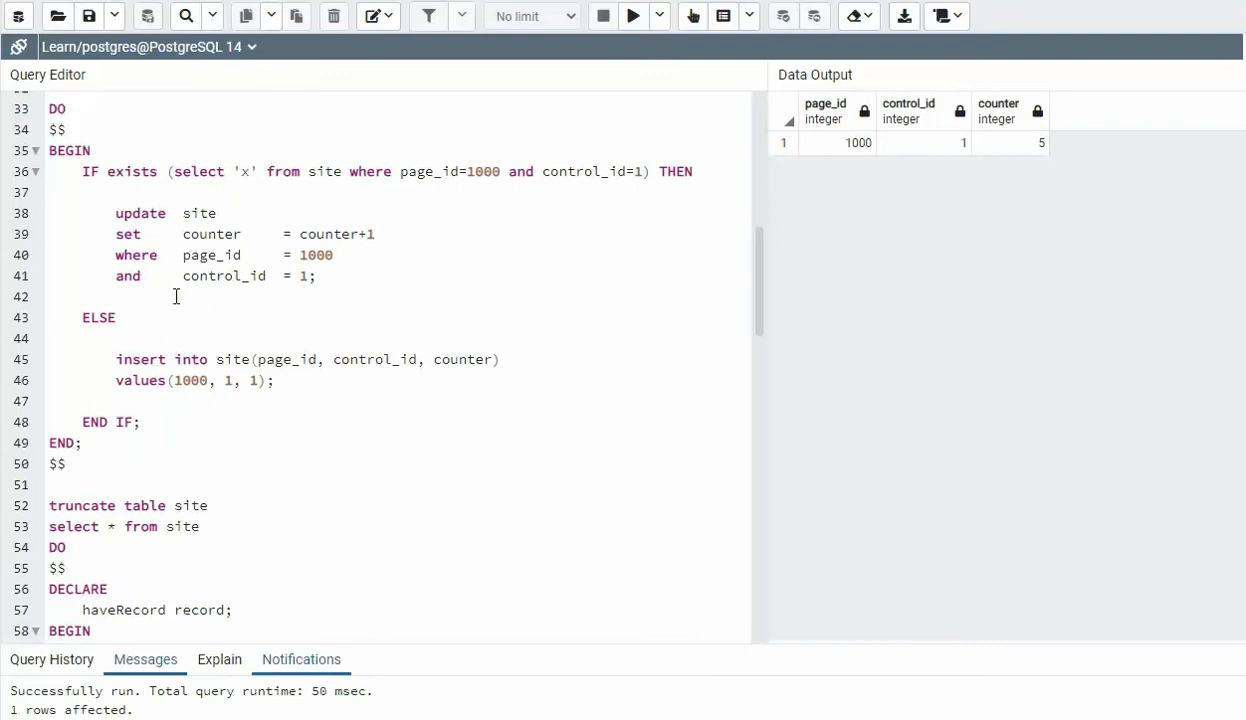
{"action": "mouse_move", "coordinate": [254, 292]}
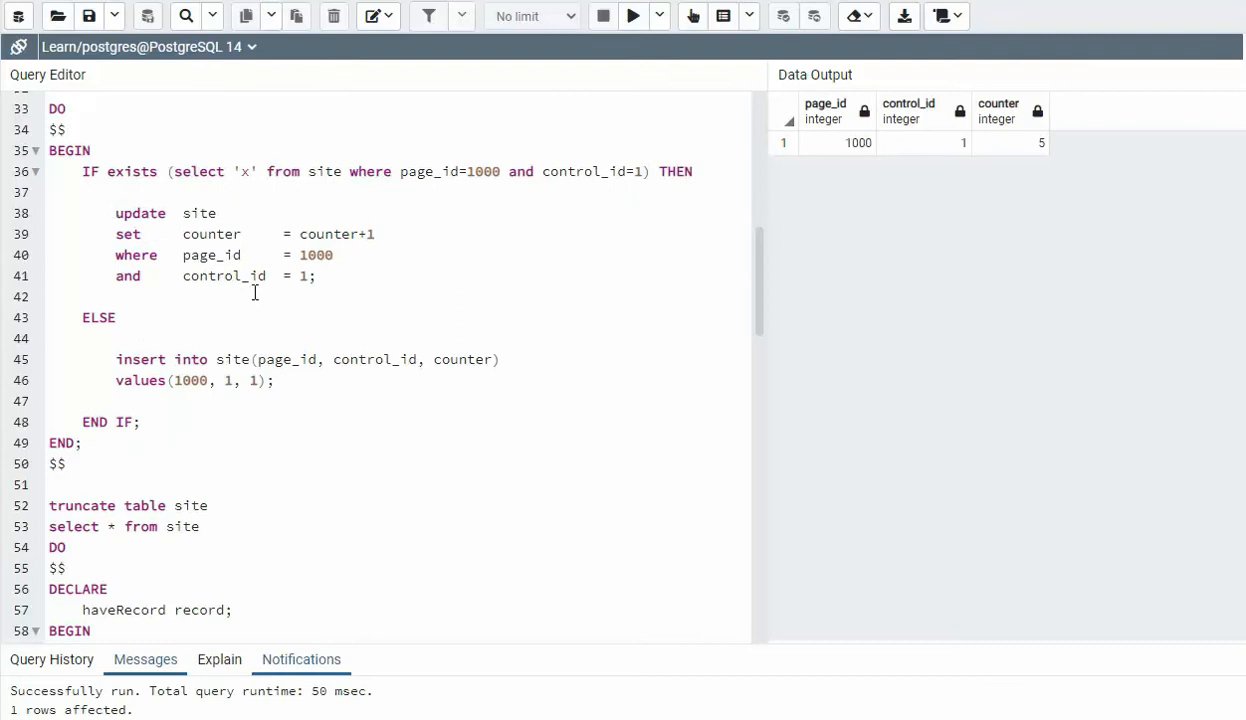
{"action": "mouse_move", "coordinate": [57, 110]}
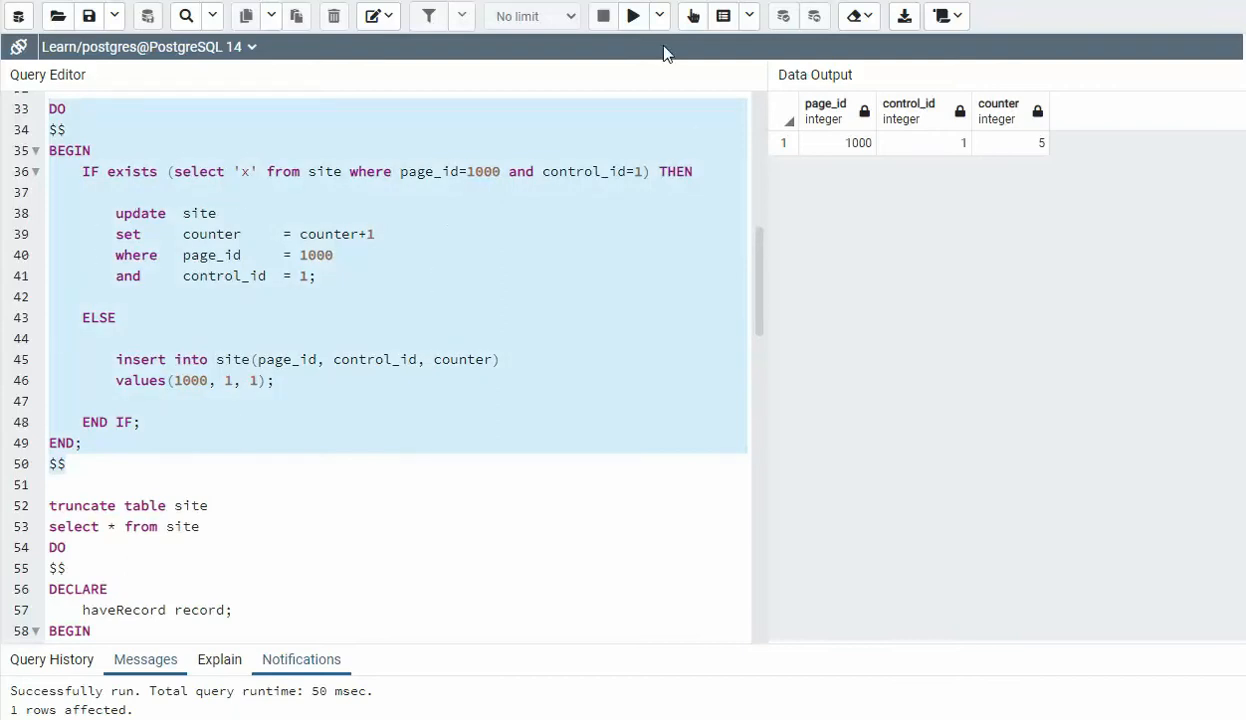
{"action": "left_click", "coordinate": [633, 16]}
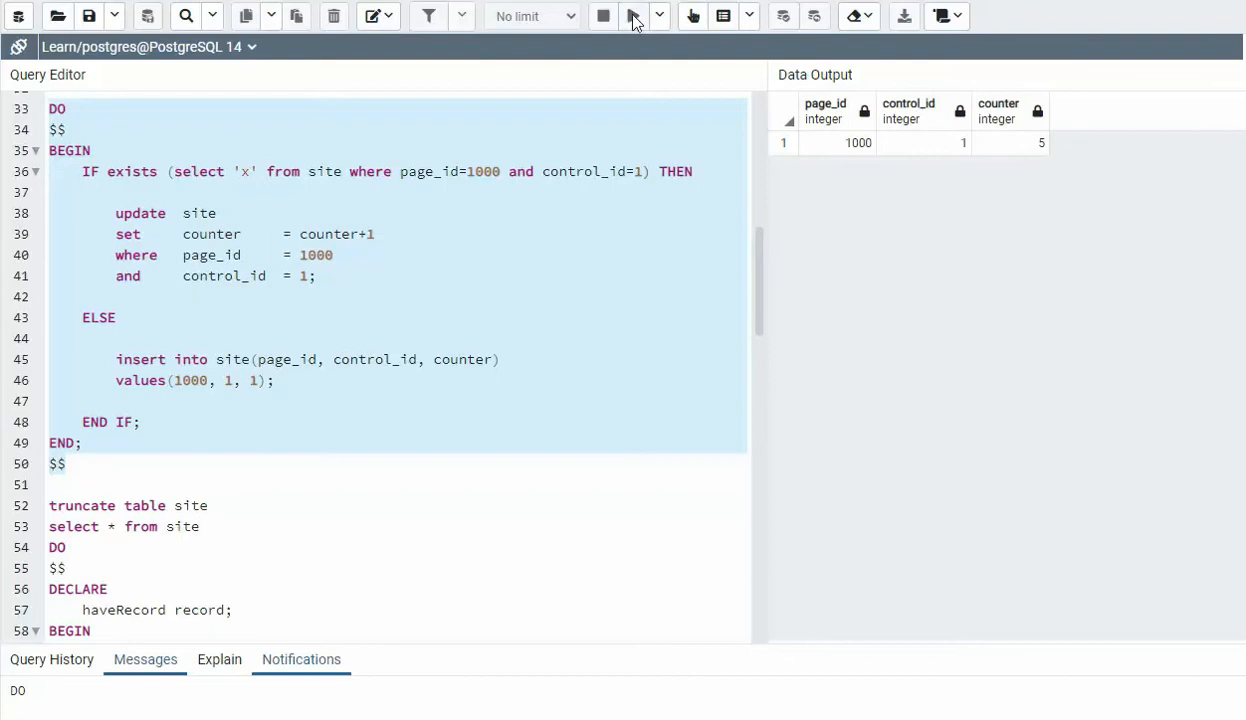
{"action": "left_click", "coordinate": [633, 16]}
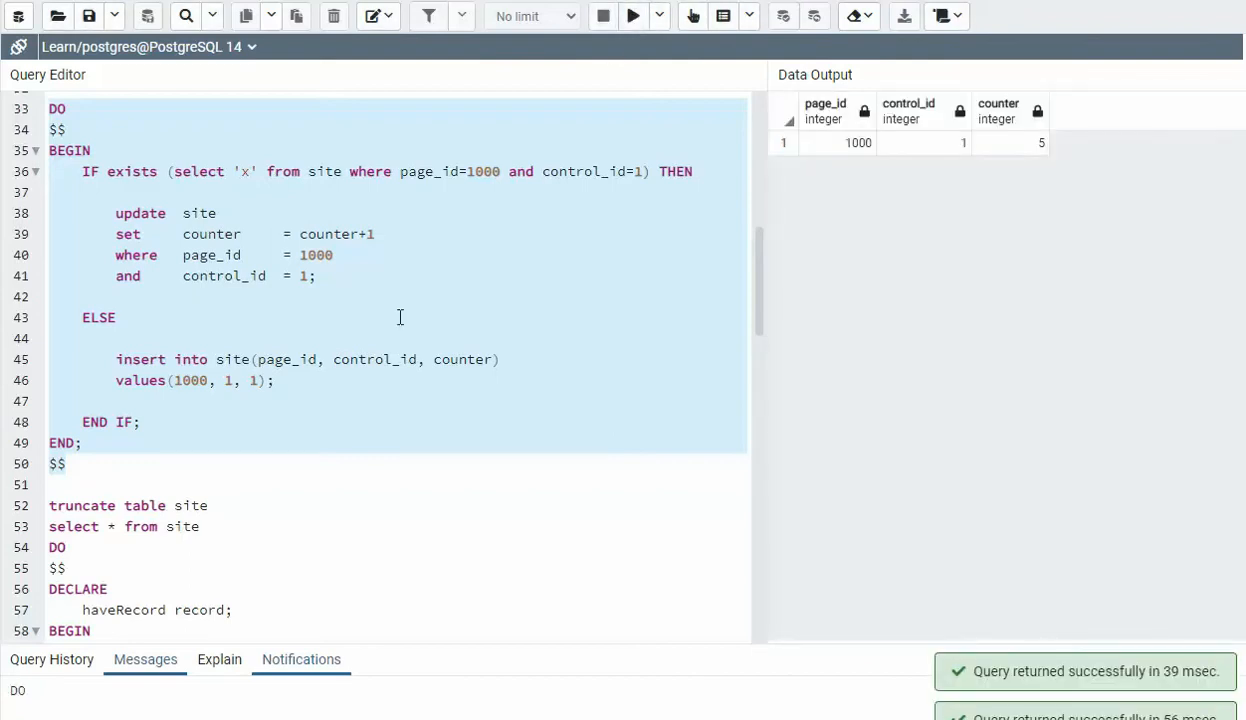
{"action": "scroll", "scroll_direction": "down", "scroll_amount": 3}
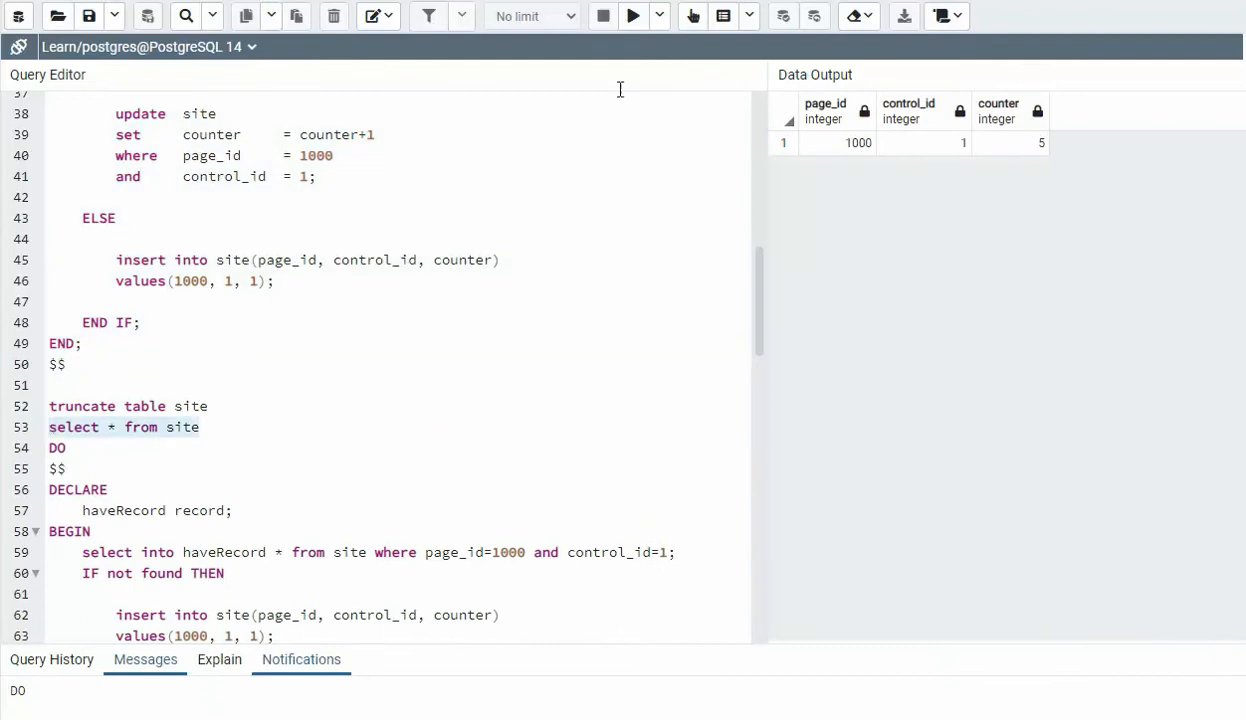
{"action": "left_click", "coordinate": [633, 16]}
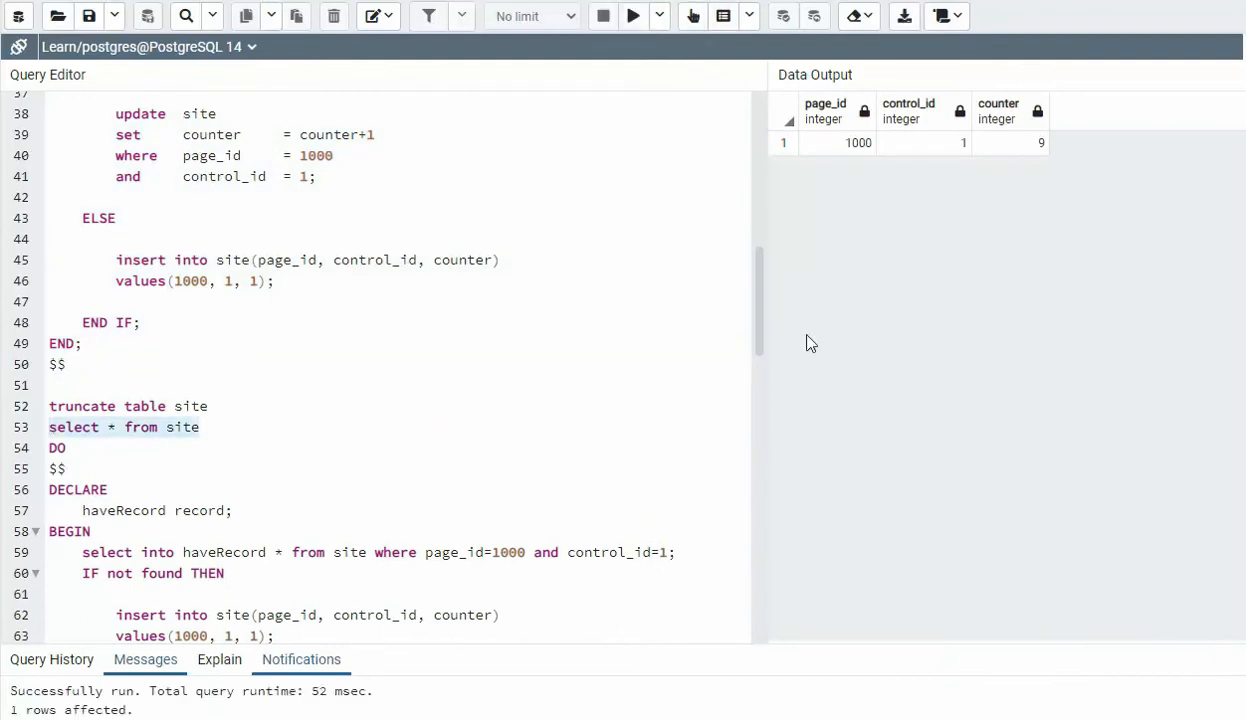
{"action": "scroll", "scroll_direction": "down", "scroll_amount": 3}
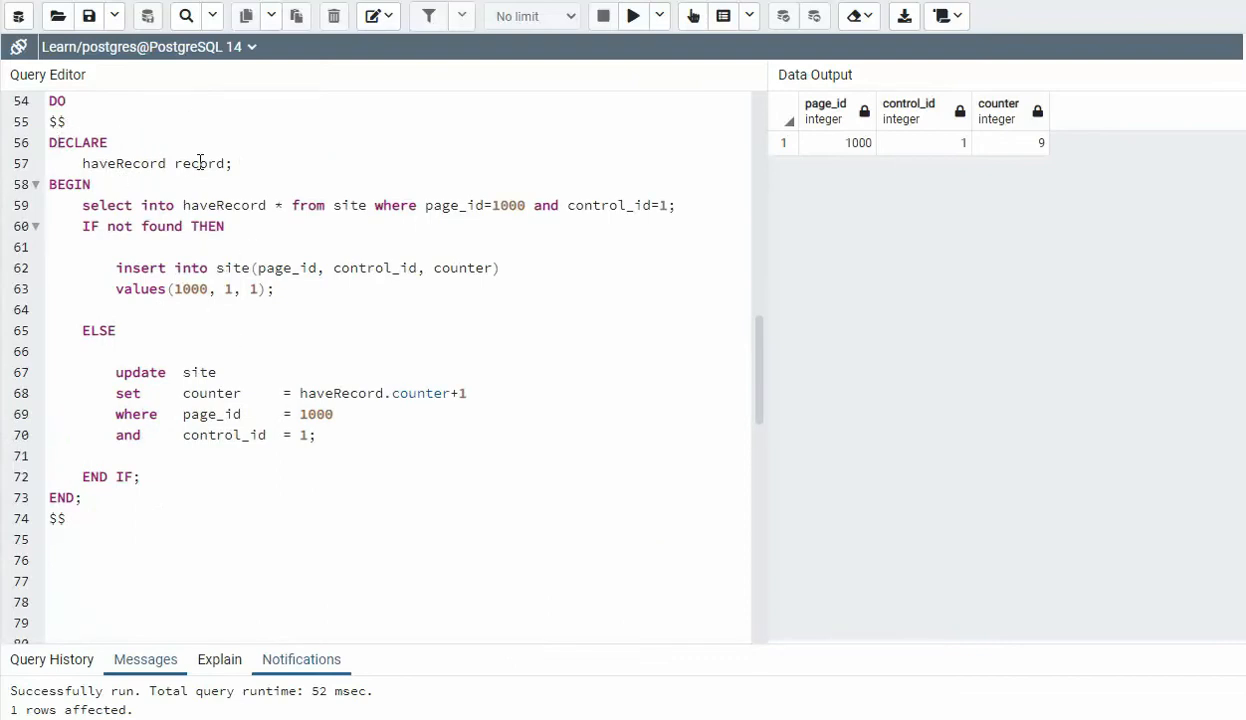
{"action": "double_click", "coordinate": [199, 163]}
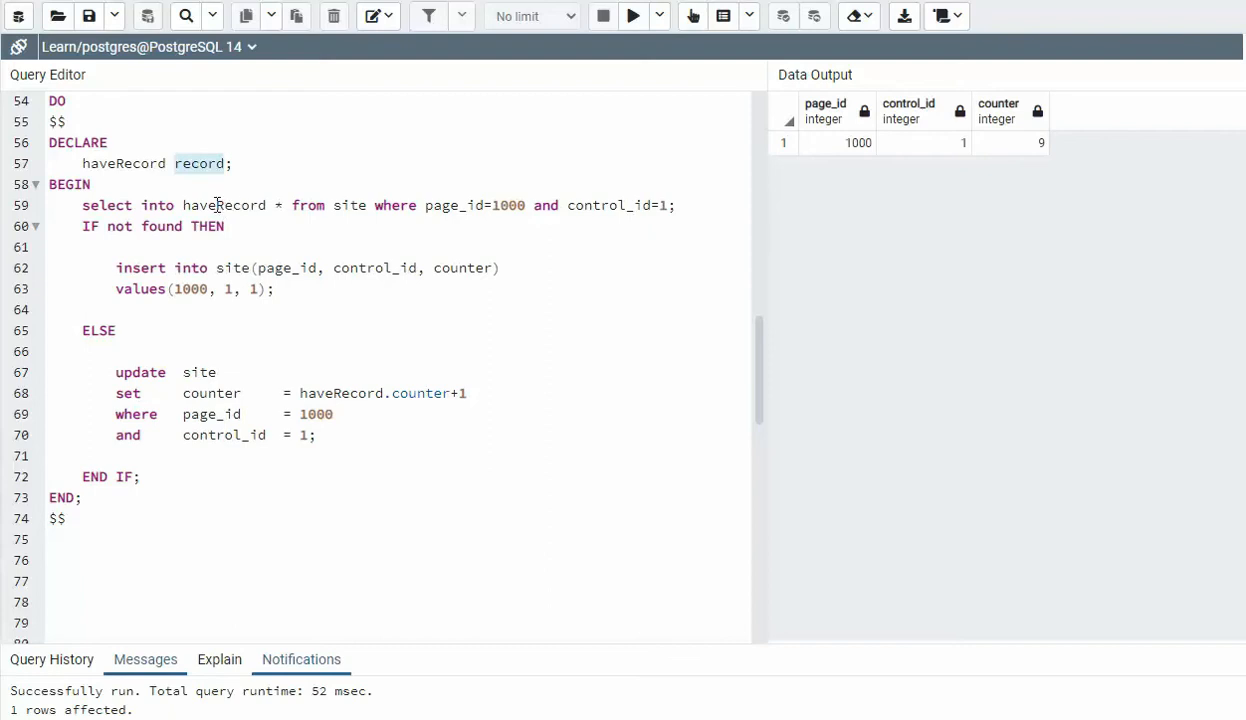
{"action": "mouse_move", "coordinate": [395, 213]}
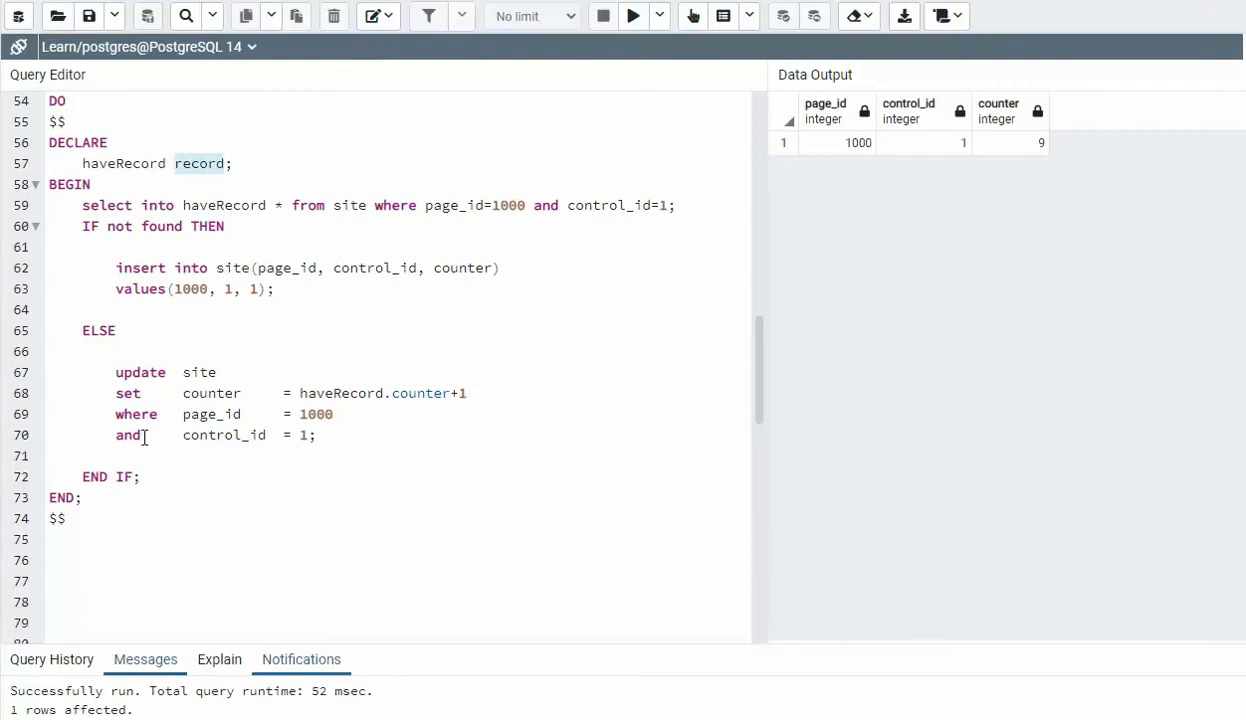
{"action": "mouse_move", "coordinate": [212, 205]}
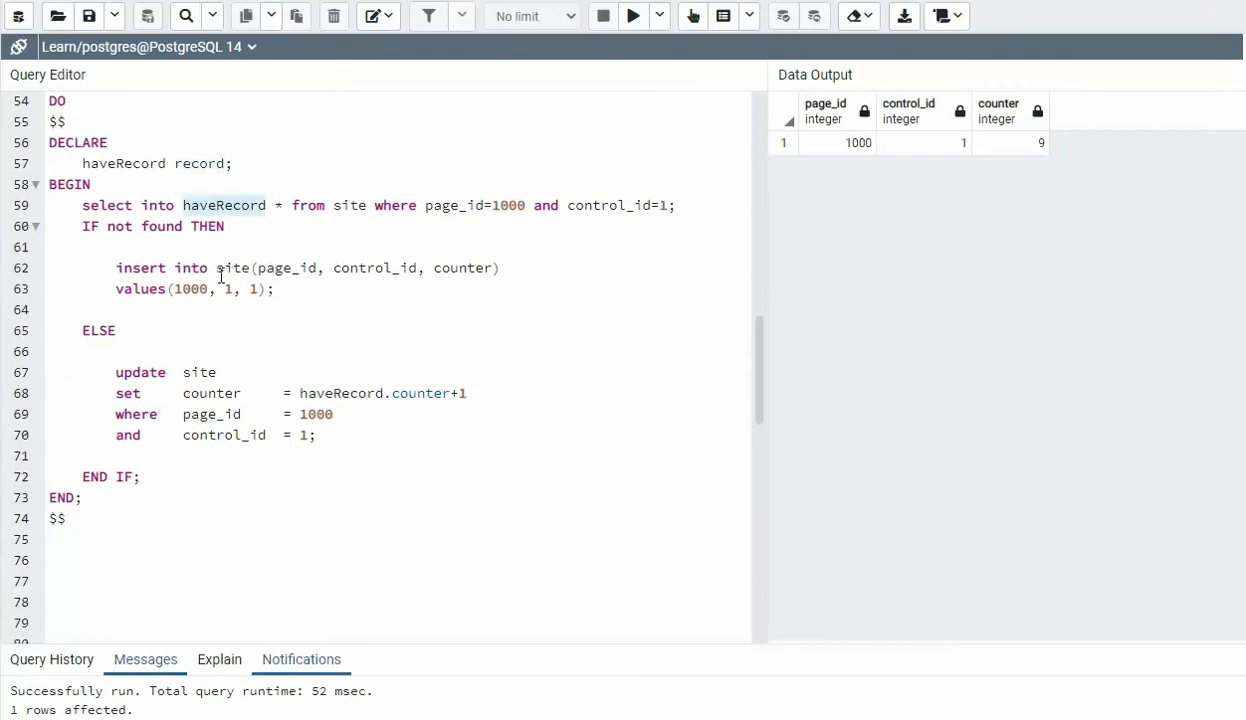
{"action": "mouse_move", "coordinate": [138, 400]}
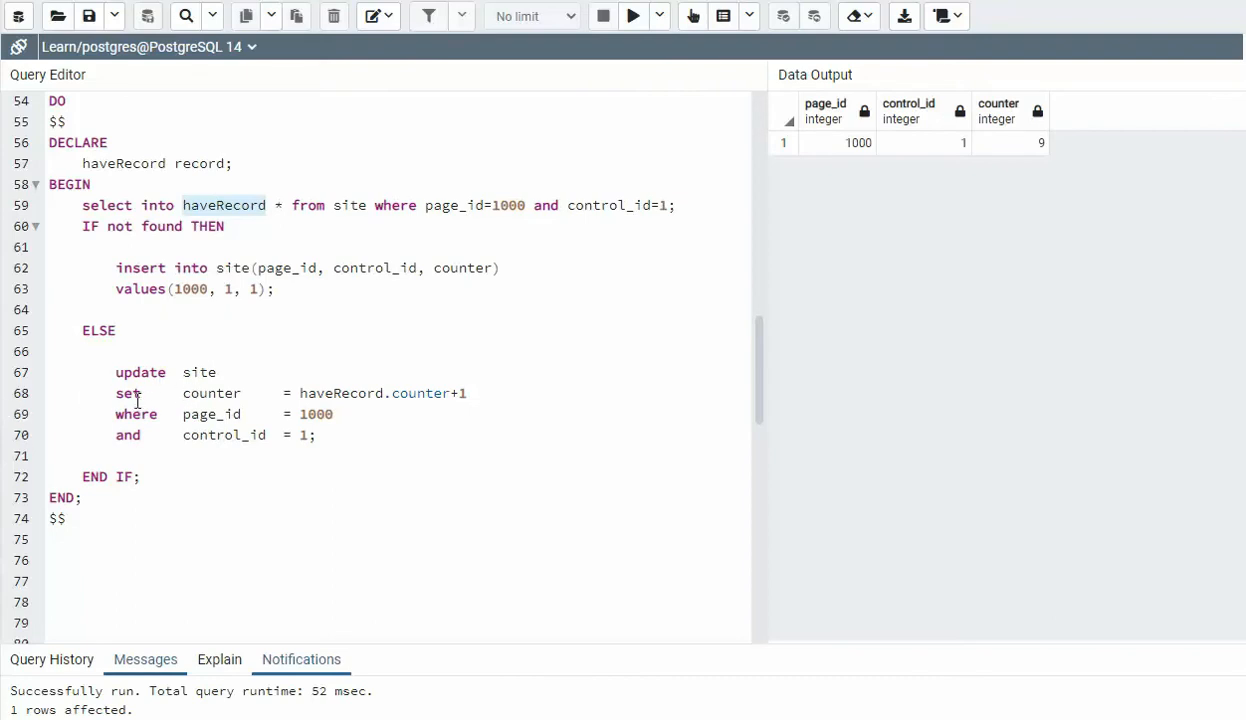
{"action": "double_click", "coordinate": [340, 393]}
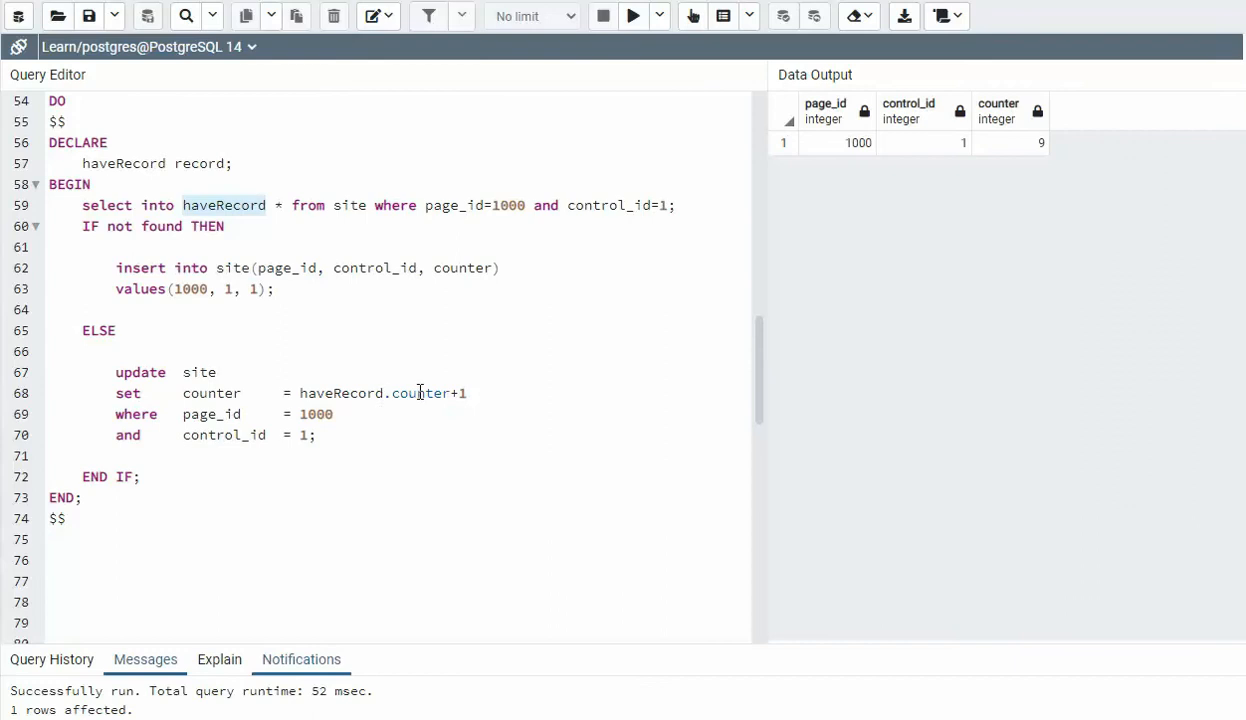
{"action": "double_click", "coordinate": [420, 393]}
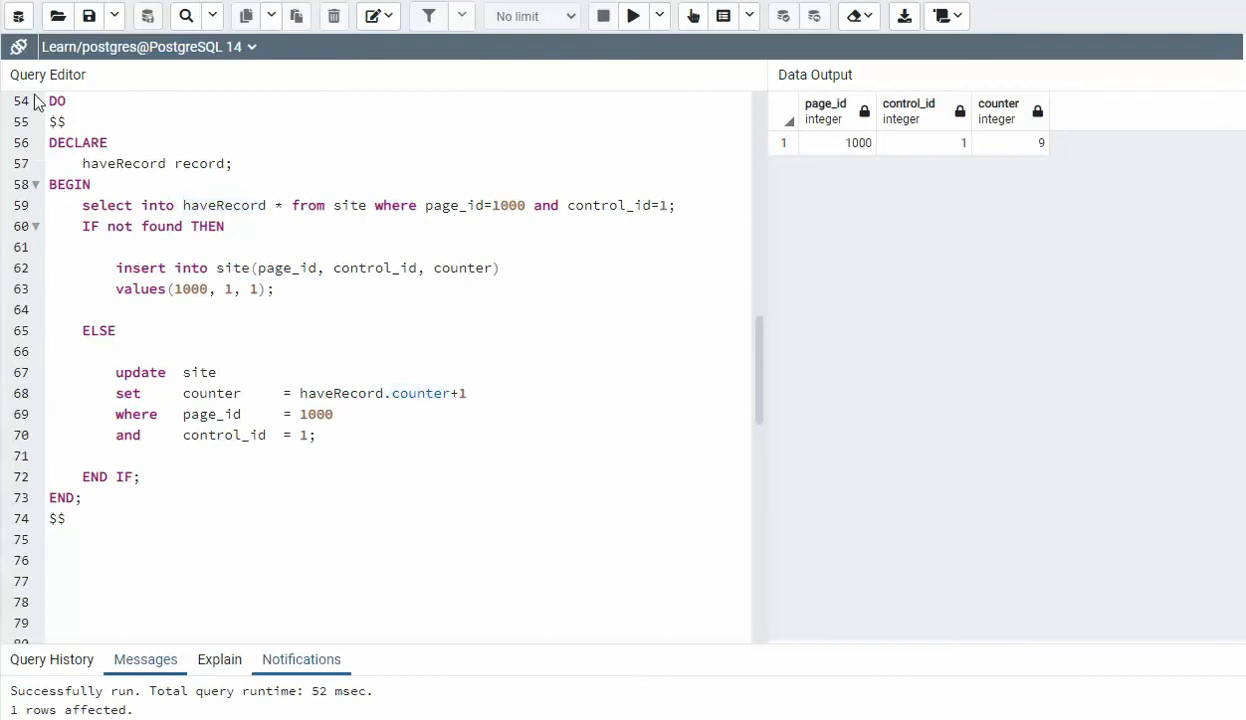
Step: Run the haveRecord DO block several times and query site, showing counter 14
{"action": "left_click", "coordinate": [633, 16]}
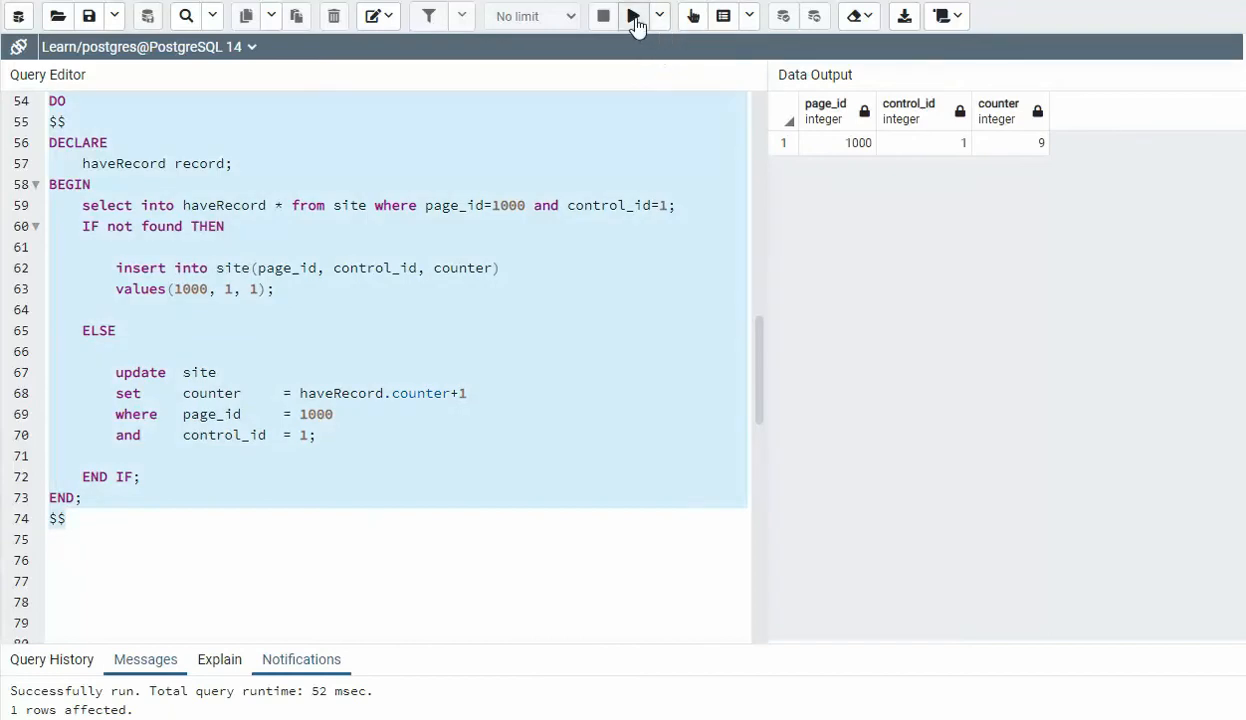
{"action": "left_click", "coordinate": [634, 16]}
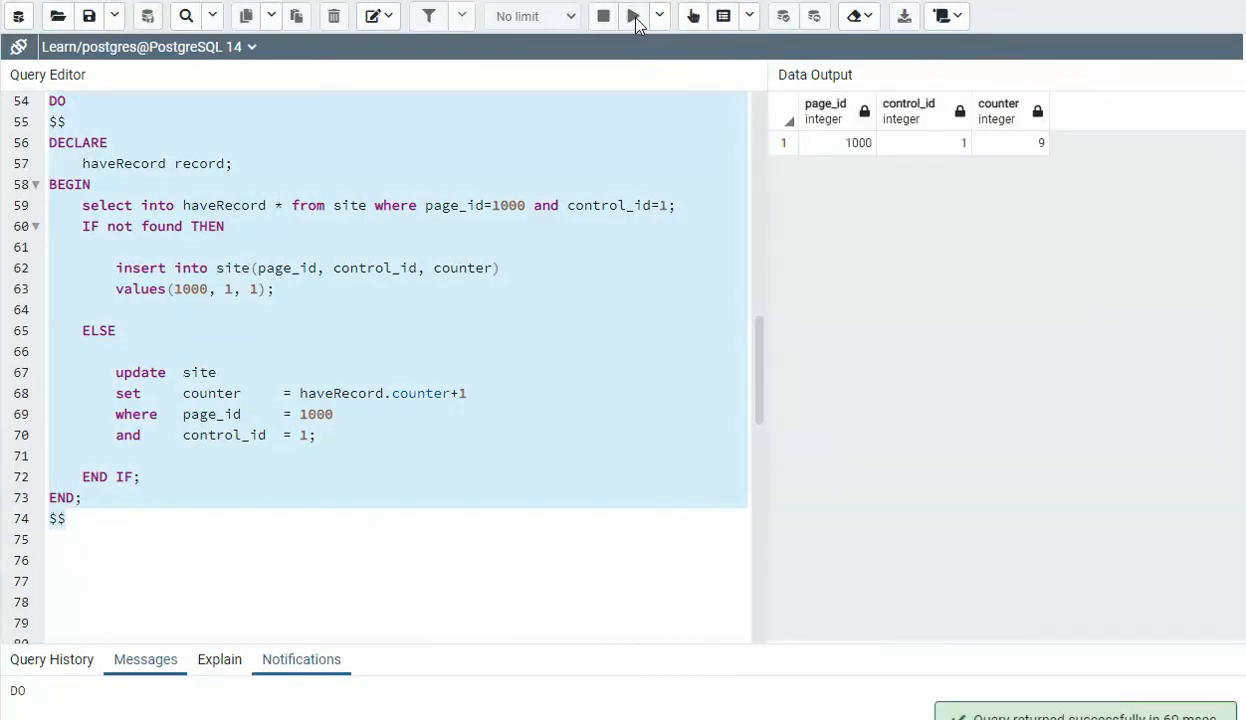
{"action": "left_click", "coordinate": [633, 16]}
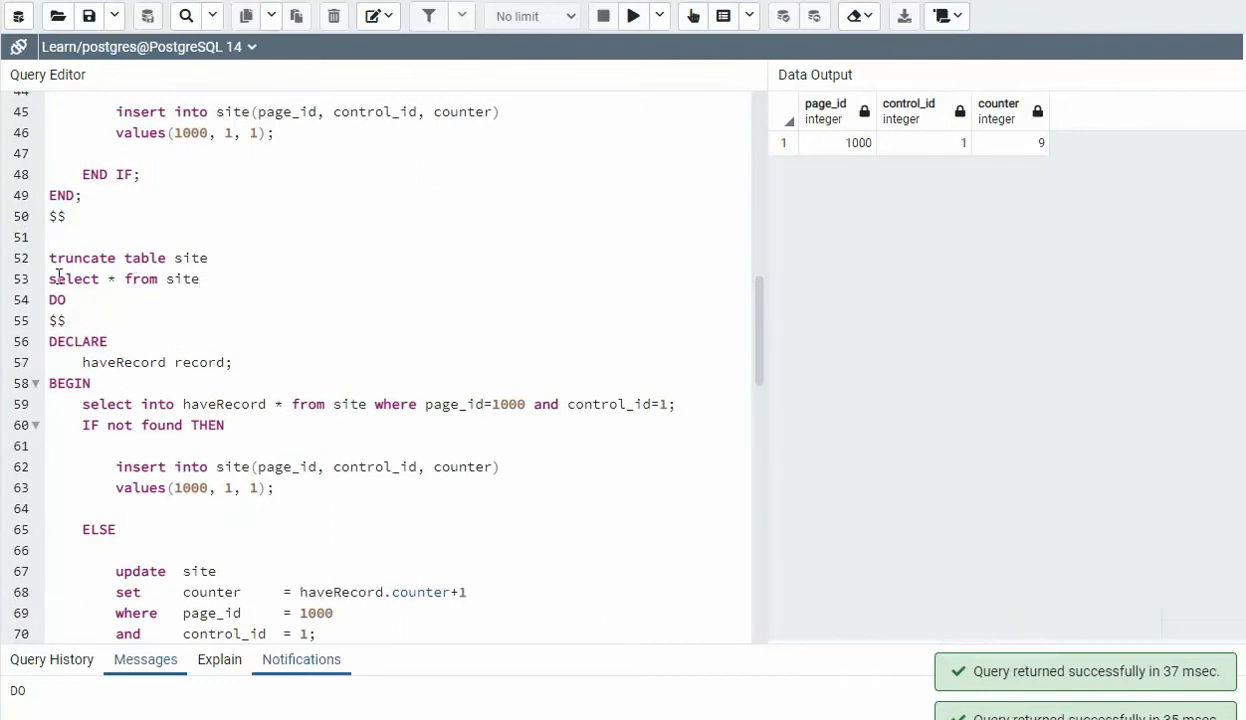
{"action": "left_click", "coordinate": [633, 16]}
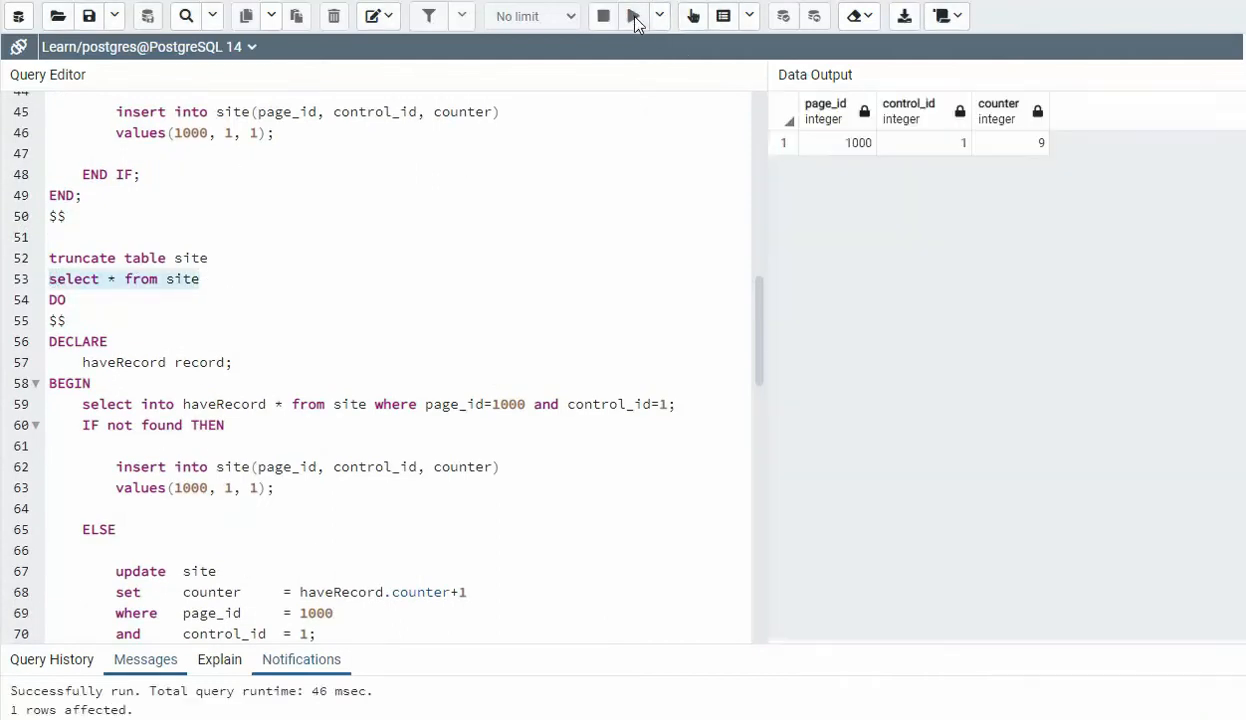
{"action": "left_click", "coordinate": [633, 16]}
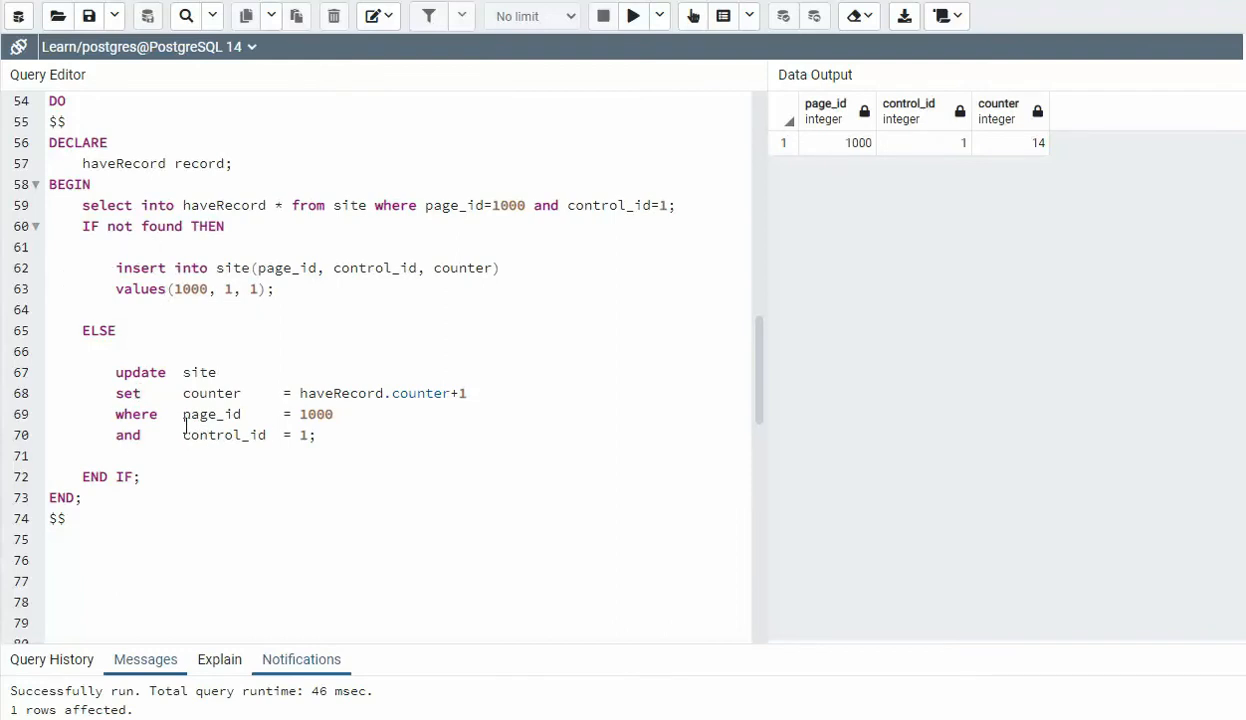
{"action": "mouse_move", "coordinate": [188, 425]}
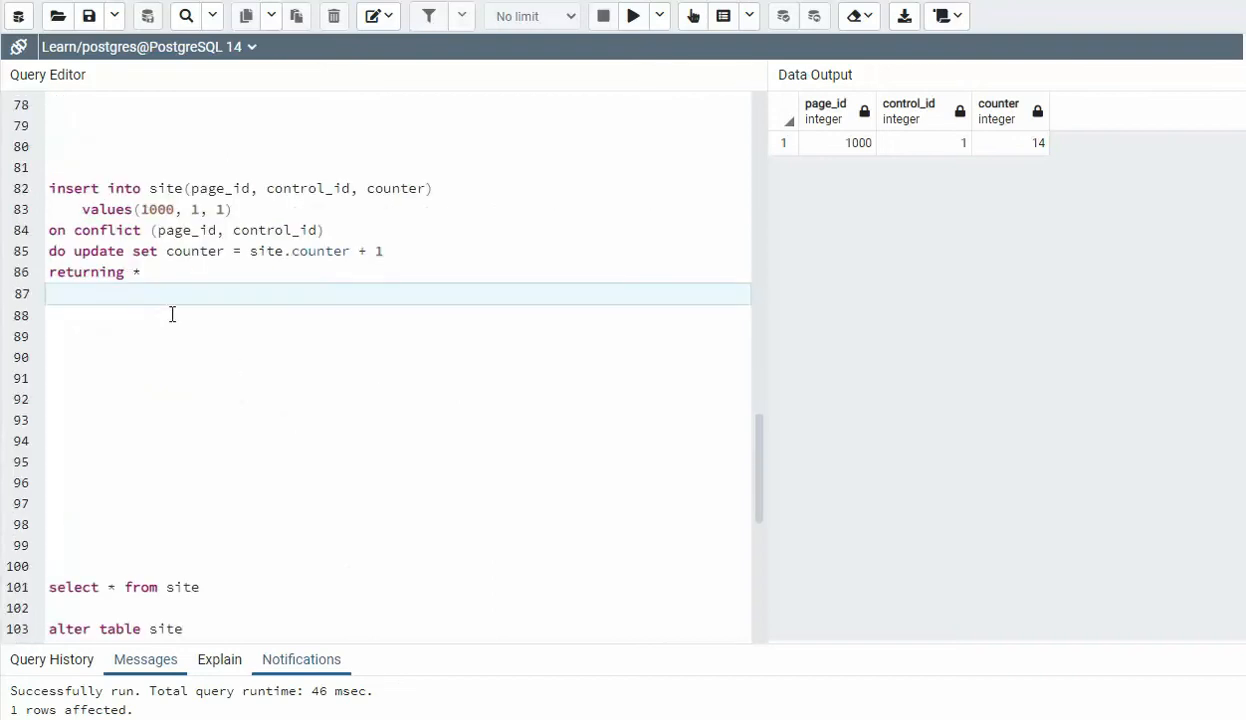
{"action": "mouse_move", "coordinate": [168, 188]}
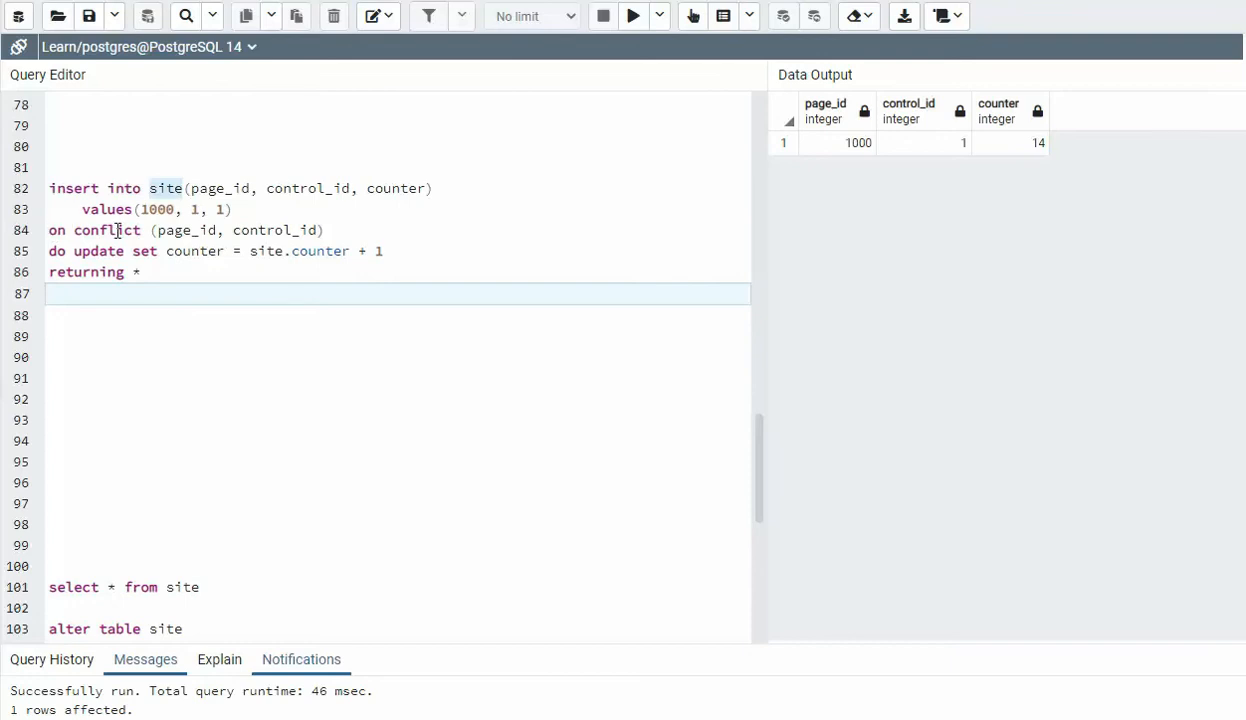
{"action": "mouse_move", "coordinate": [178, 225]}
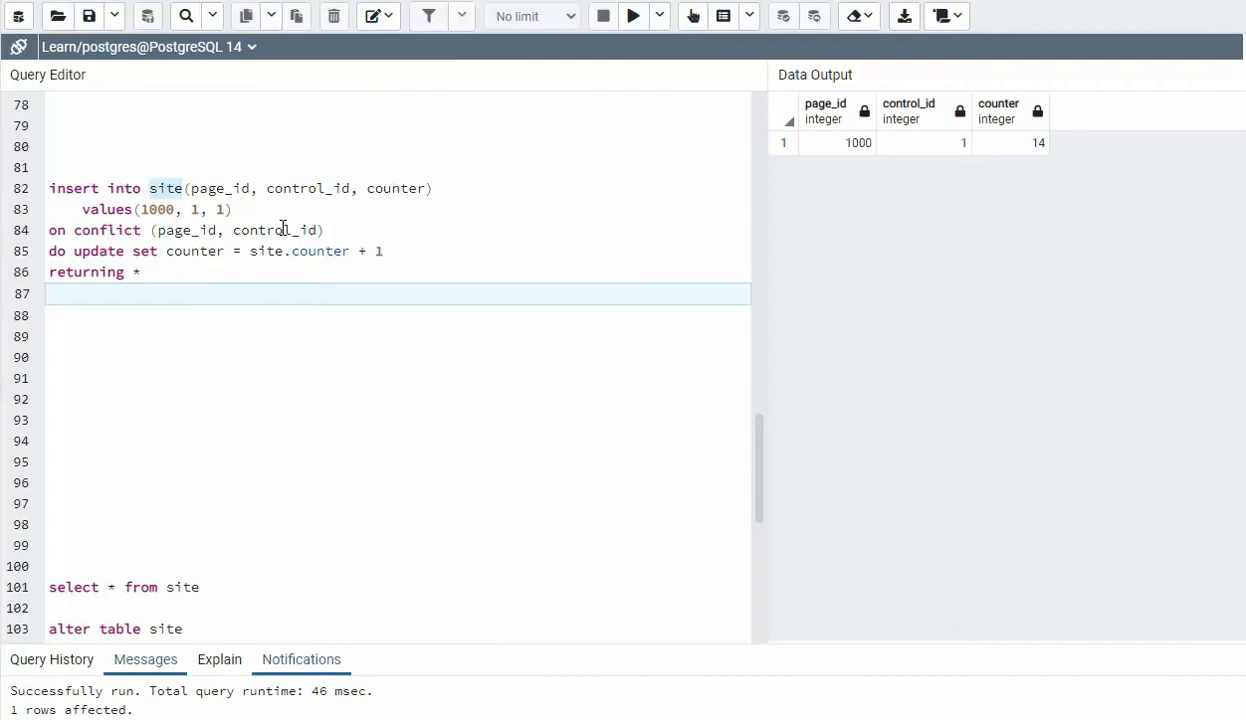
{"action": "mouse_move", "coordinate": [942, 155]}
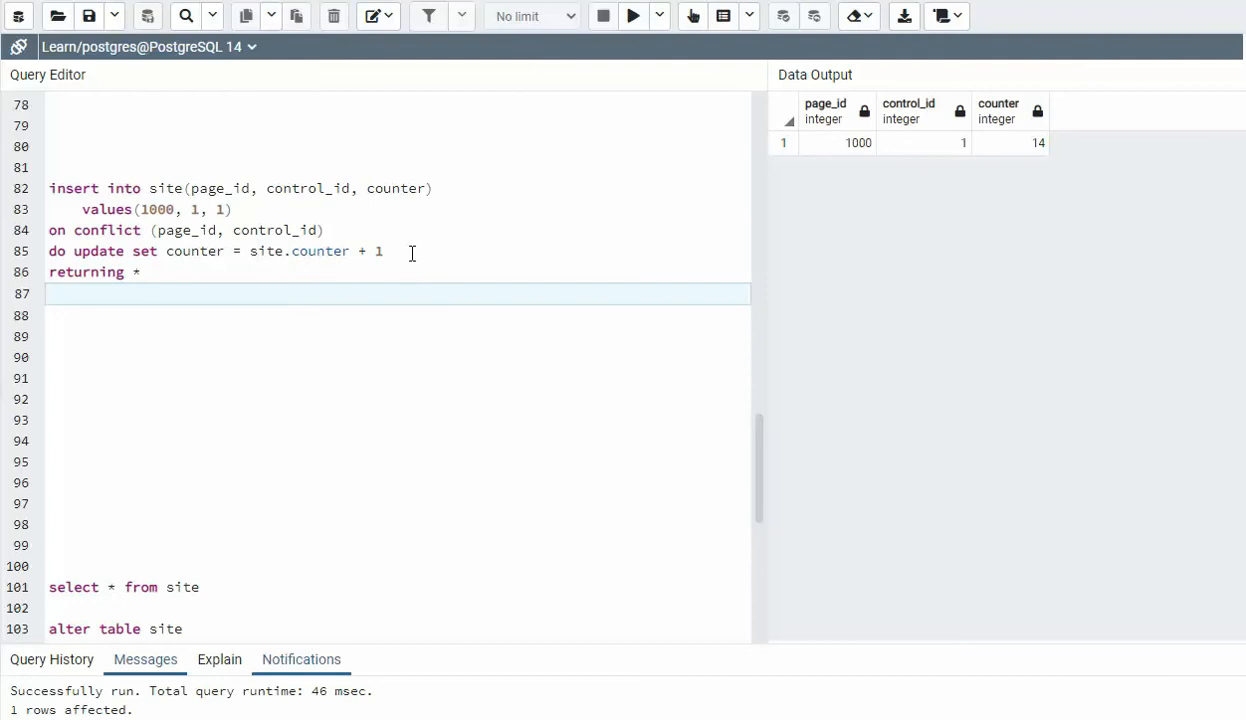
{"action": "mouse_move", "coordinate": [114, 243]}
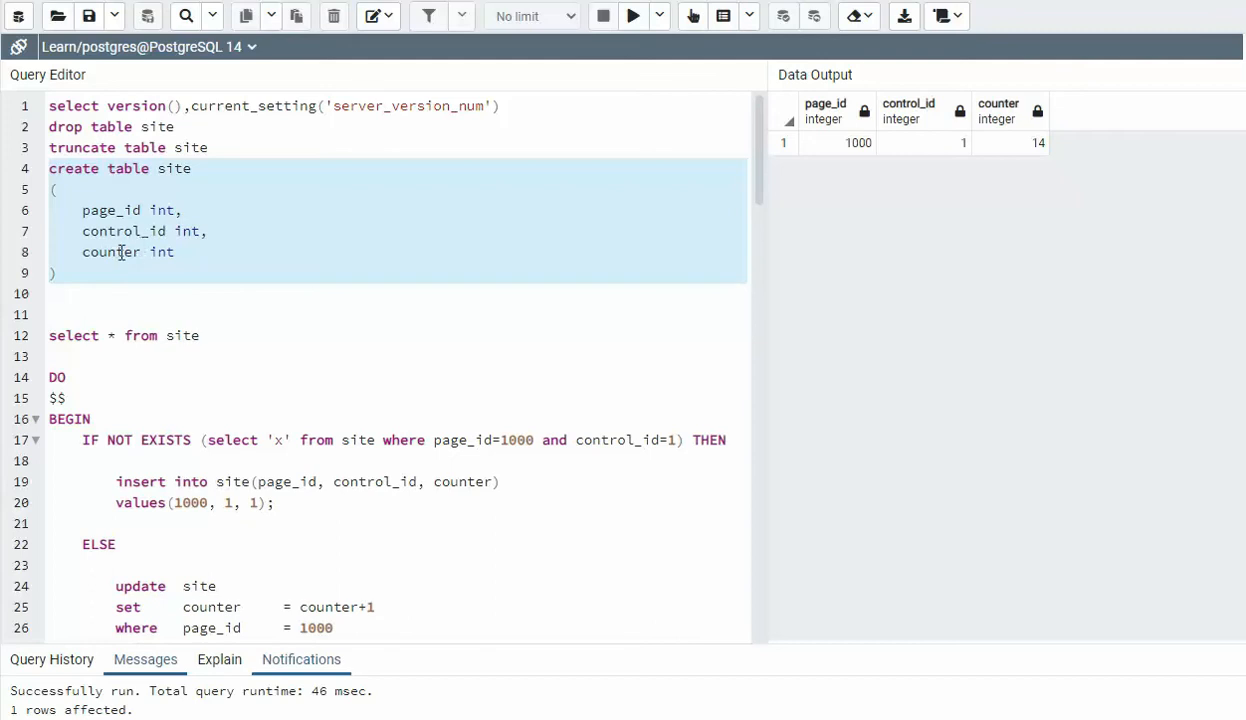
{"action": "mouse_move", "coordinate": [123, 251]}
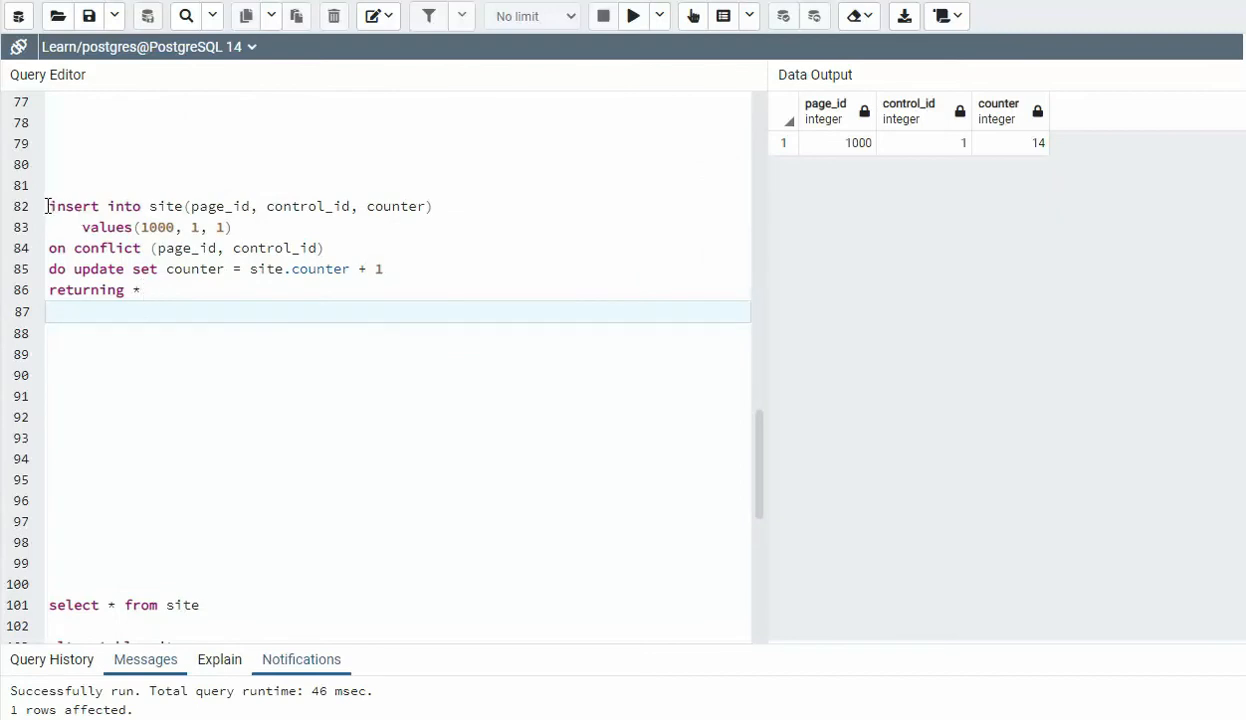
Step: Execute the ON CONFLICT upsert, which returns a 'no unique or exclusion constraint' error
{"action": "left_click", "coordinate": [633, 16]}
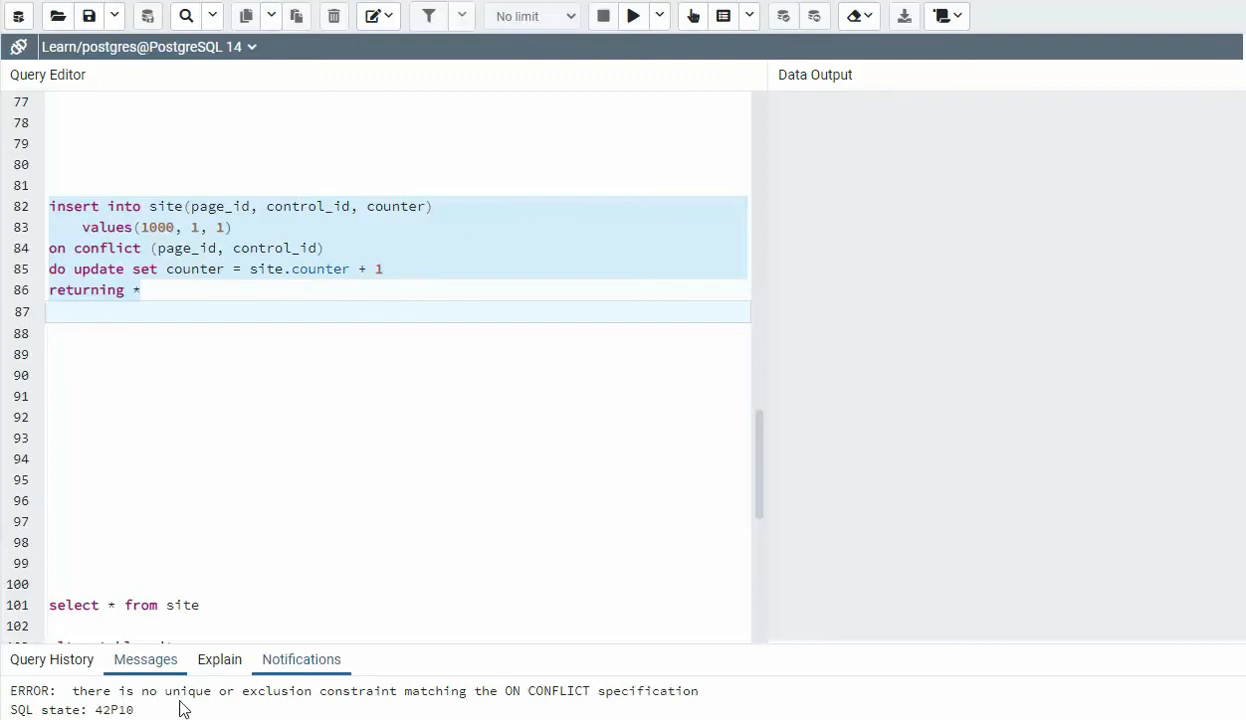
{"action": "mouse_move", "coordinate": [337, 687]}
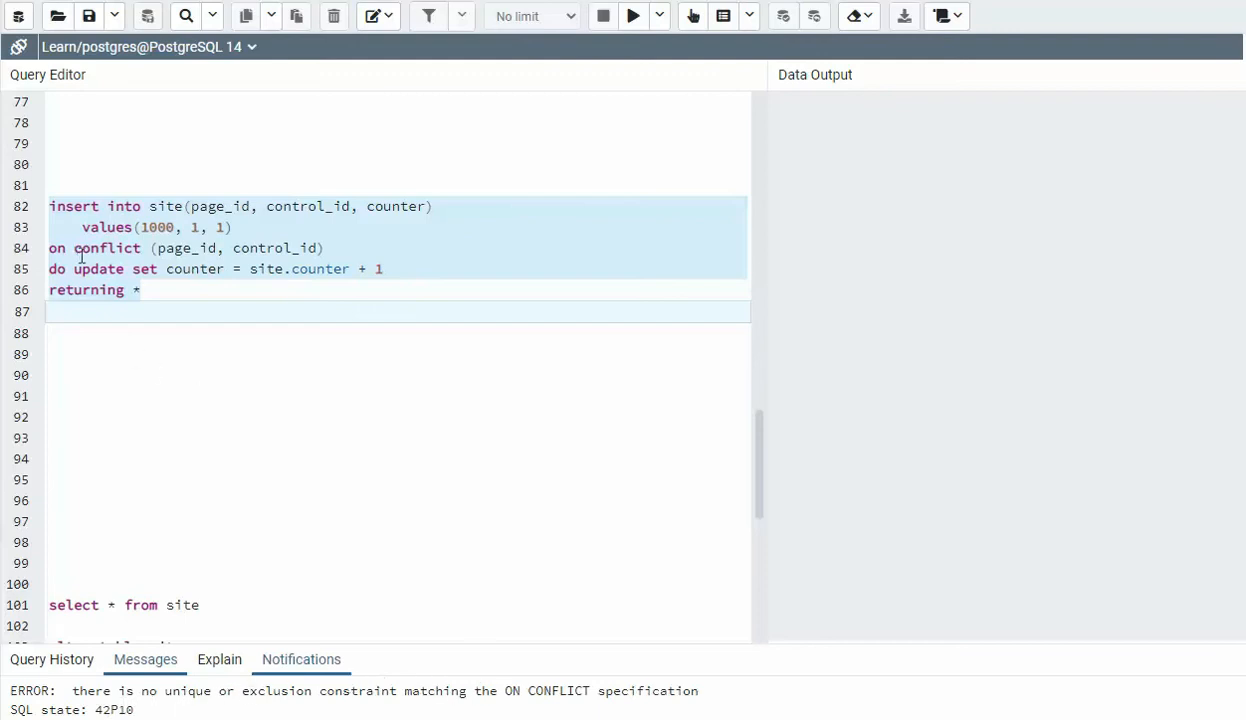
{"action": "mouse_move", "coordinate": [244, 393]}
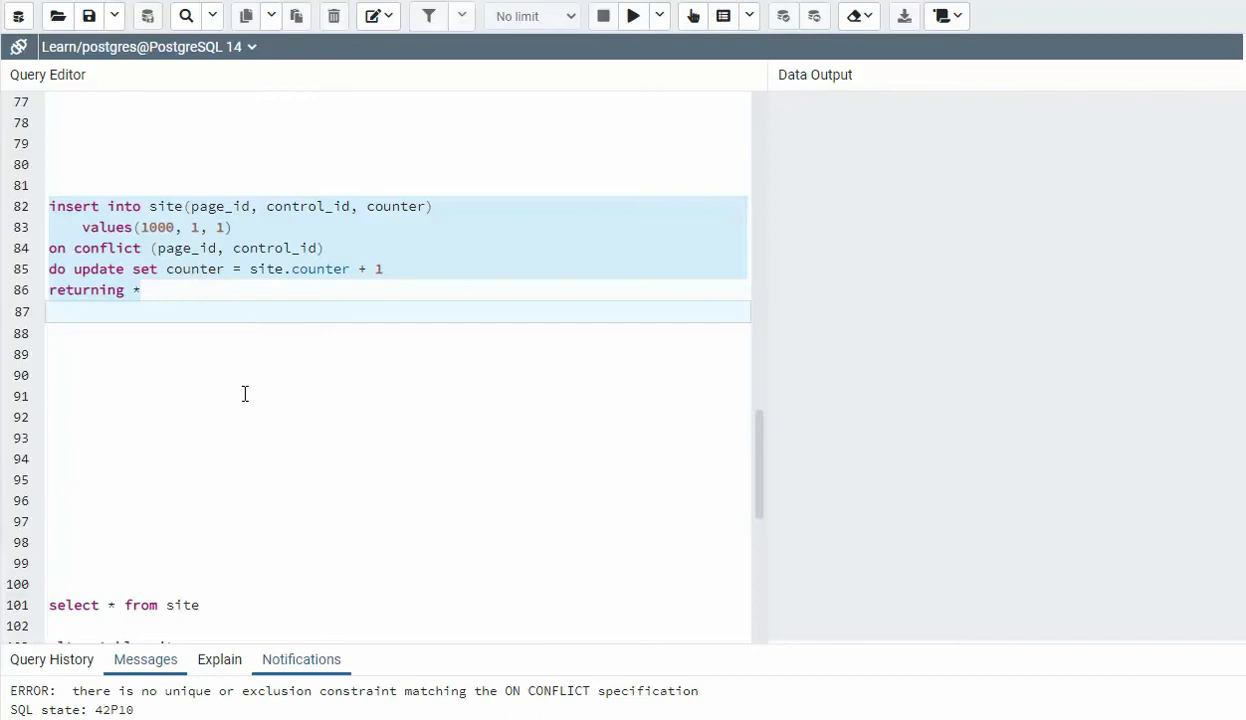
Step: Run ALTER TABLE site ADD CONSTRAINT index_unique_site on (page_id, control_id)
{"action": "scroll", "scroll_direction": "down", "scroll_amount": 3}
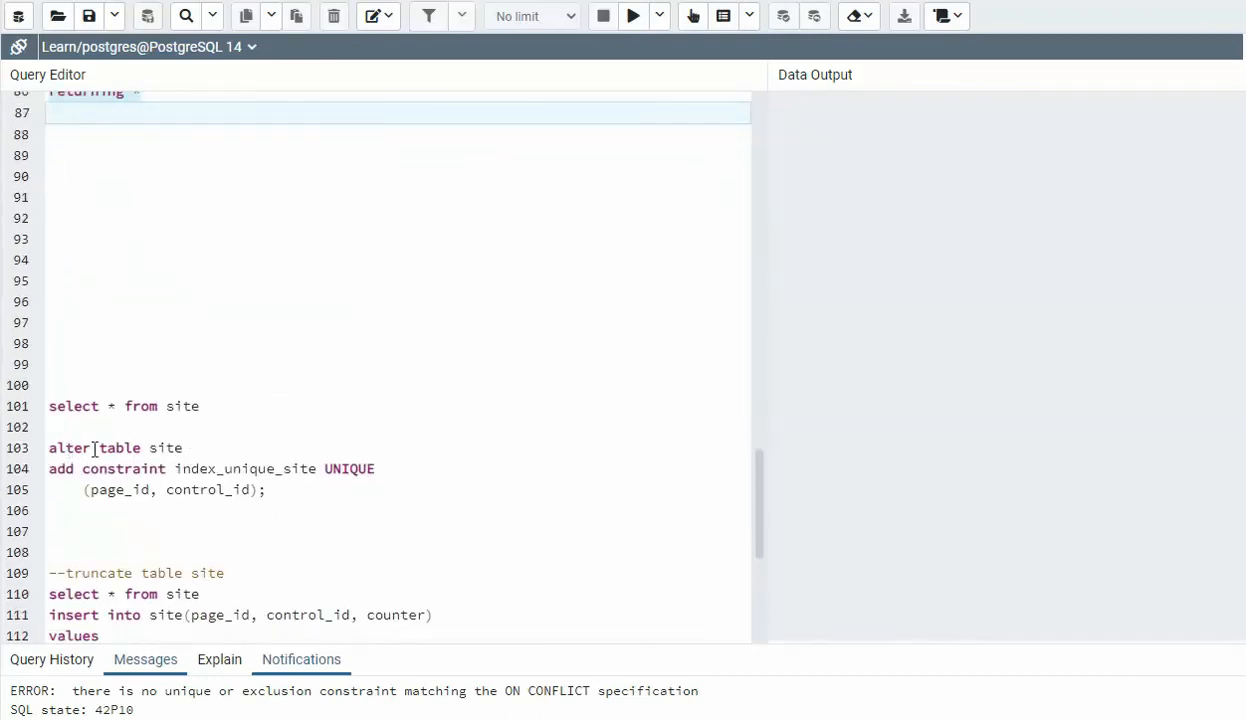
{"action": "mouse_move", "coordinate": [235, 468]}
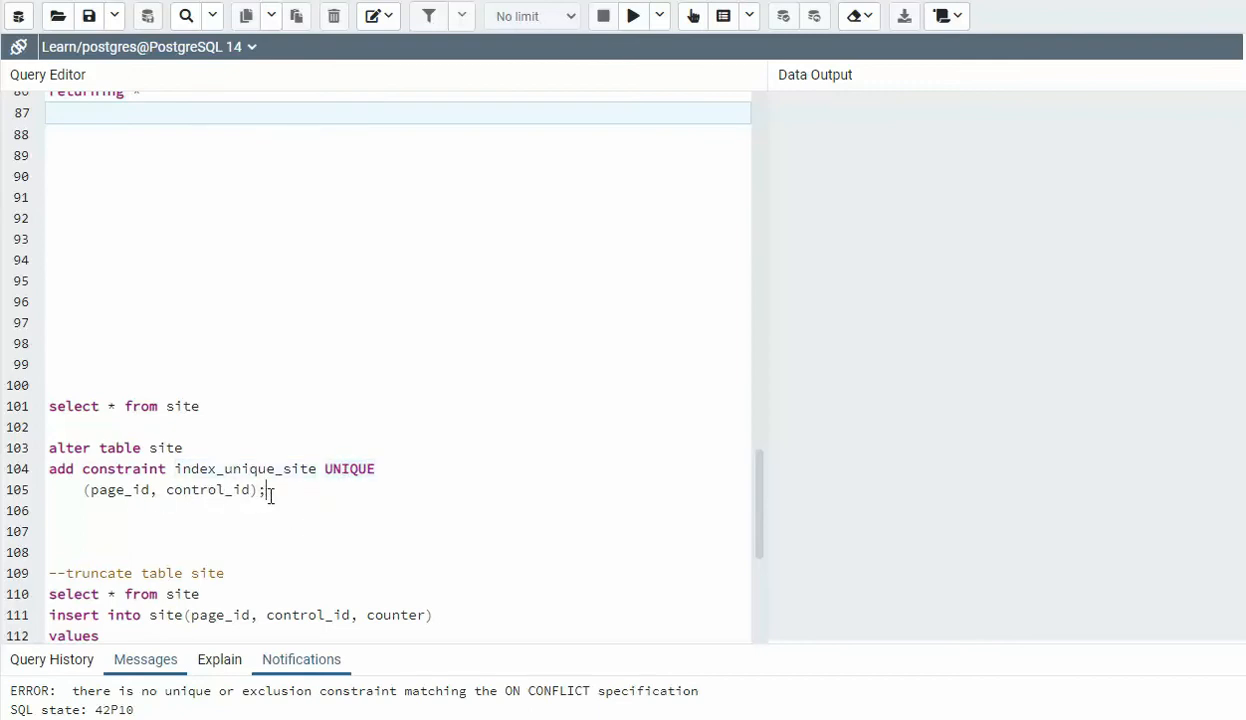
{"action": "left_click_drag", "start_coordinate": [49, 447], "coordinate": [265, 489]}
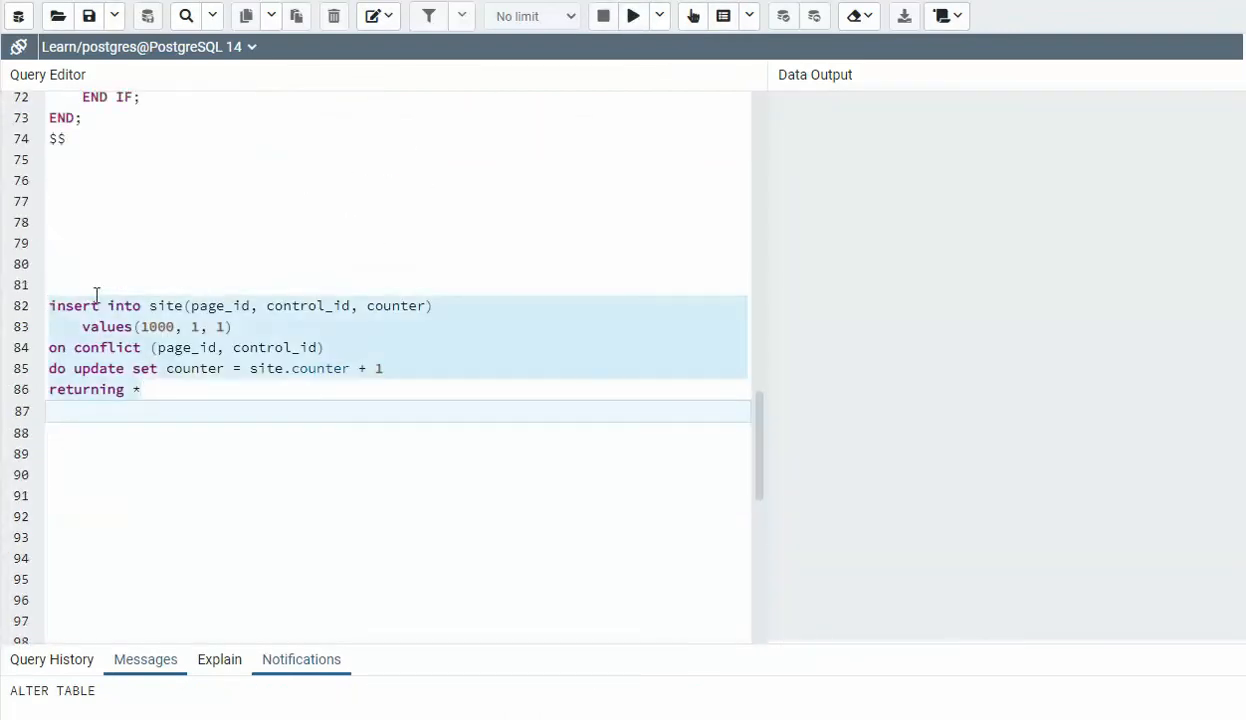
Step: Execute the INSERT … ON CONFLICT DO UPDATE three times, bringing counter to 18
{"action": "left_click", "coordinate": [633, 16]}
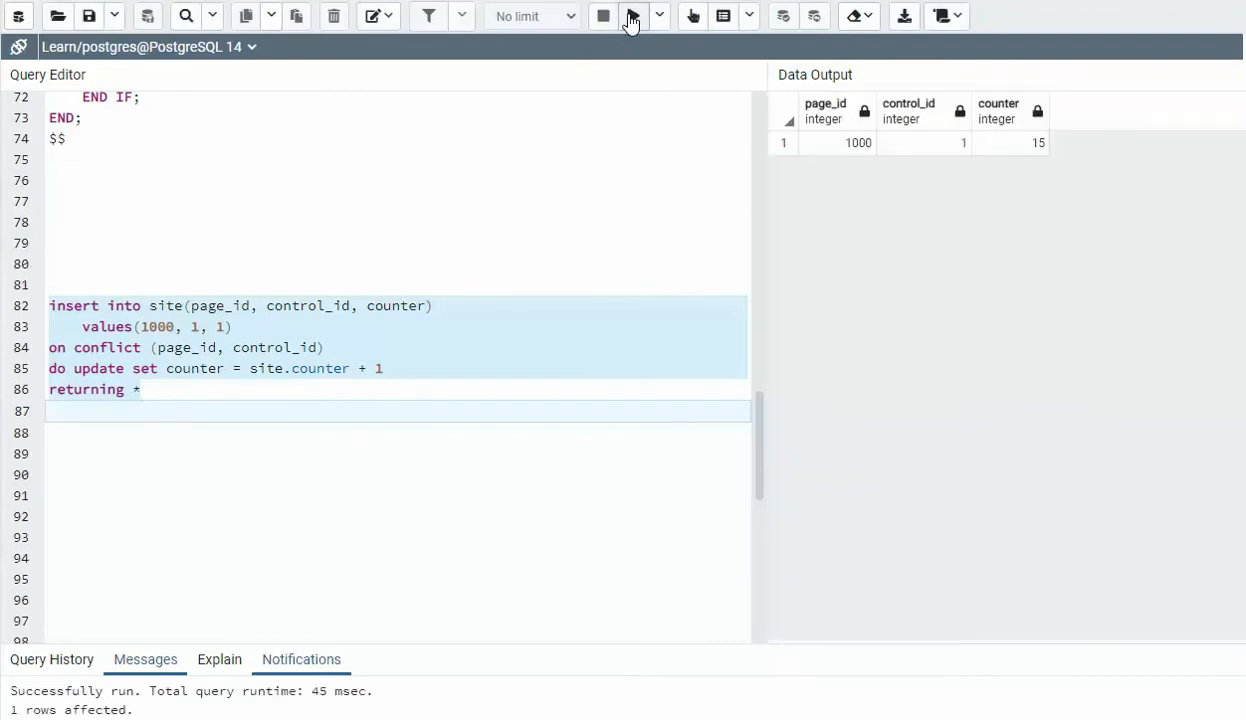
{"action": "left_click", "coordinate": [630, 16]}
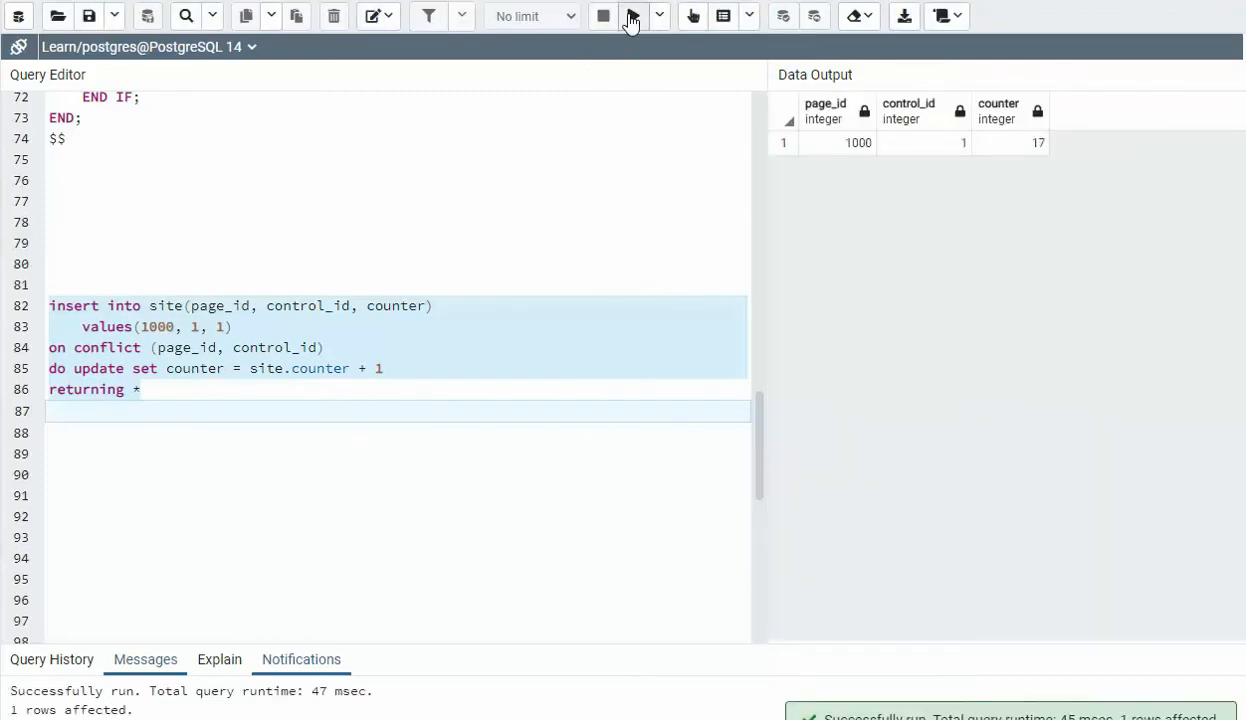
{"action": "left_click", "coordinate": [633, 16]}
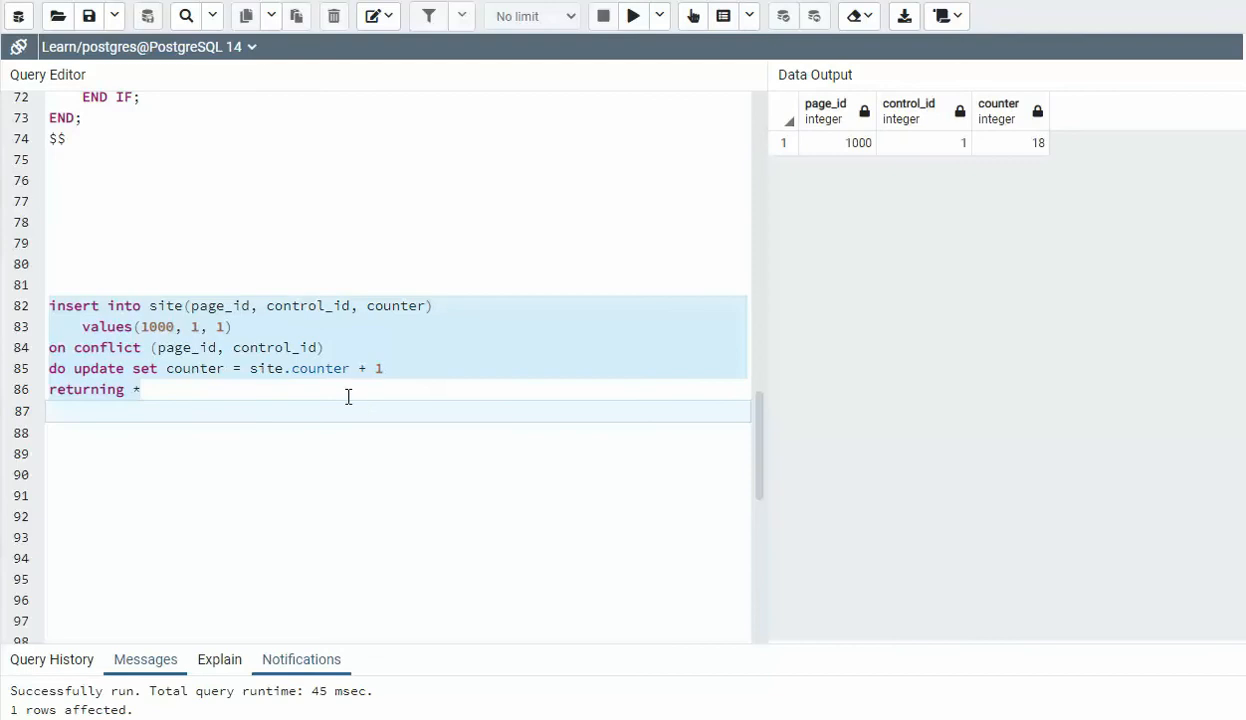
{"action": "scroll", "scroll_direction": "down", "scroll_amount": 3}
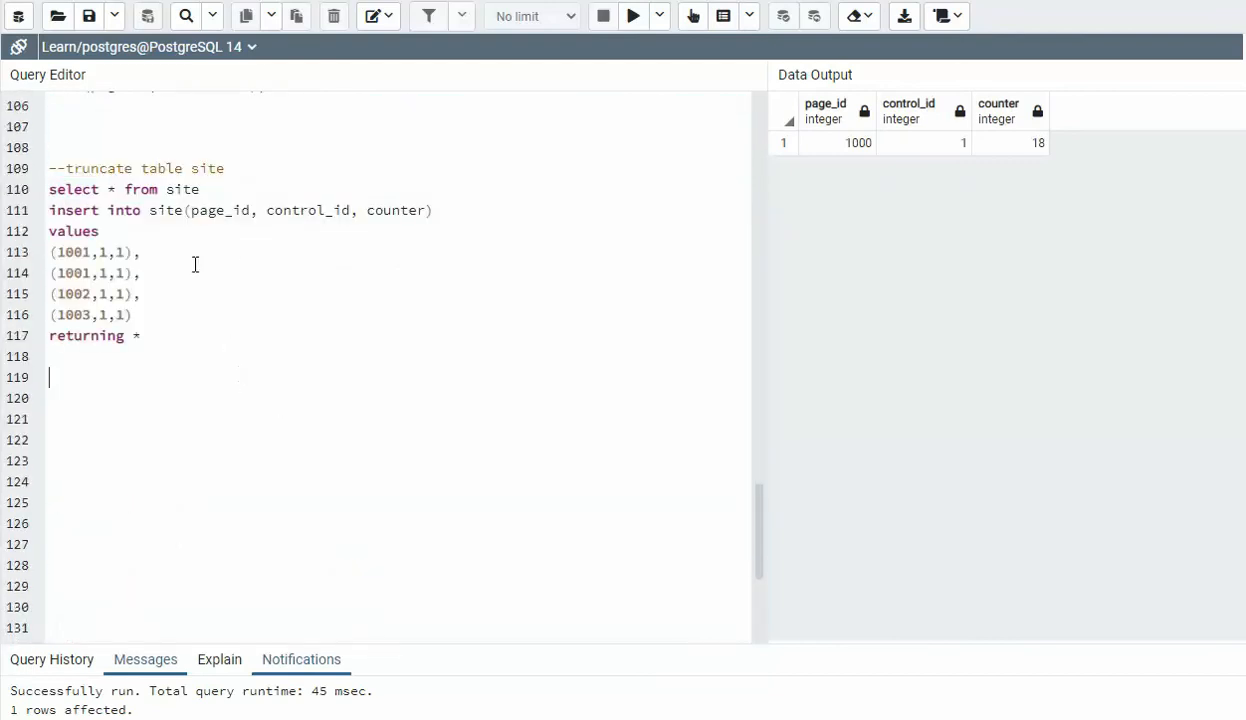
Step: Truncate site, then run the four-row insert that fails on duplicate (1001, 1)
{"action": "double_click", "coordinate": [97, 168]}
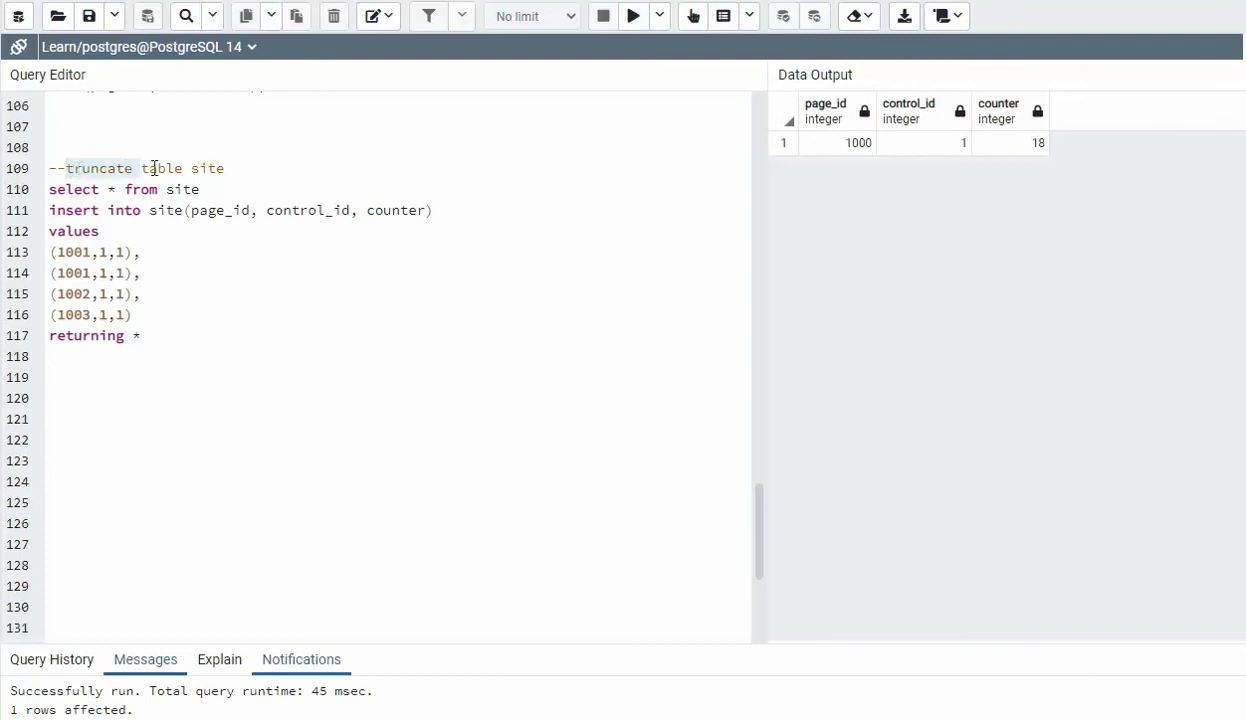
{"action": "left_click", "coordinate": [633, 16]}
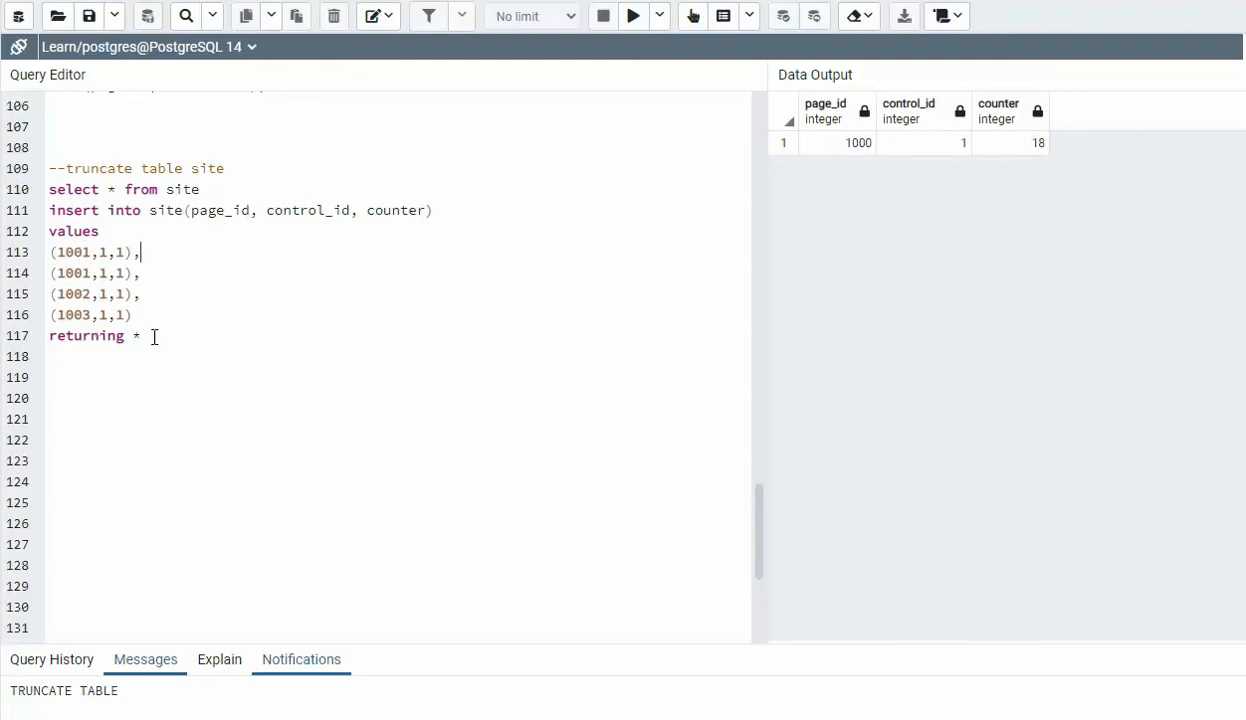
{"action": "mouse_move", "coordinate": [348, 128]}
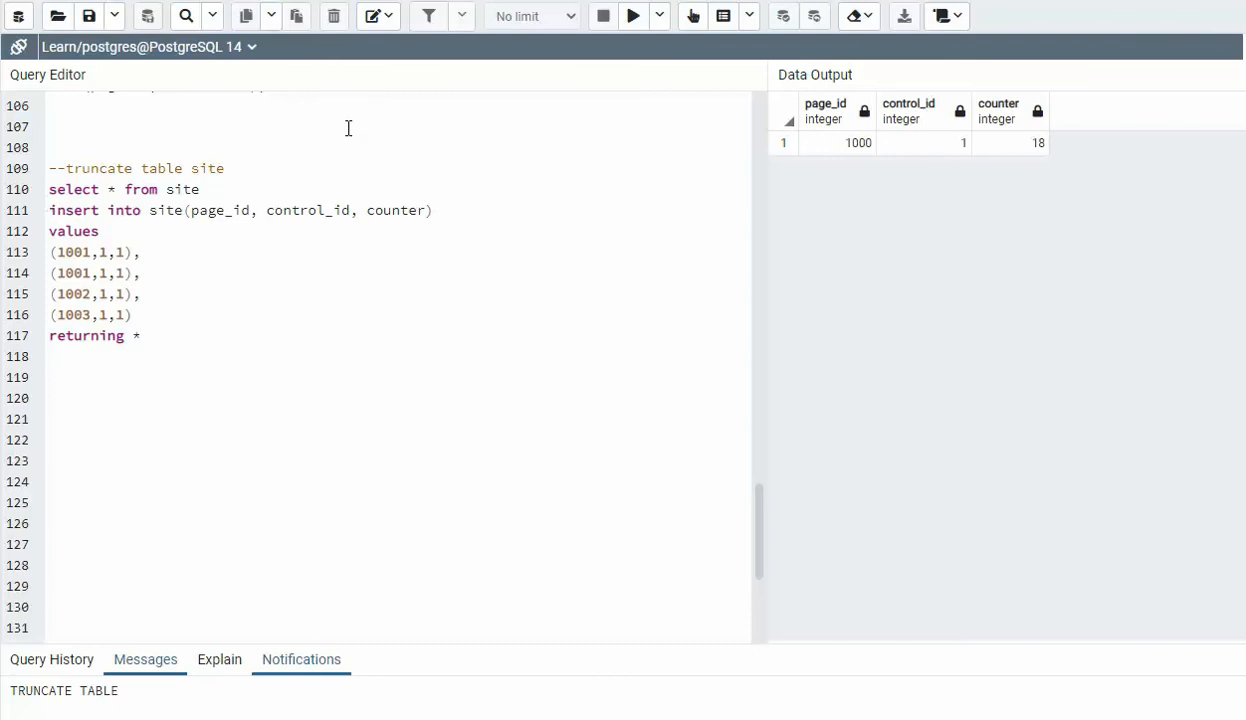
{"action": "left_click", "coordinate": [633, 16]}
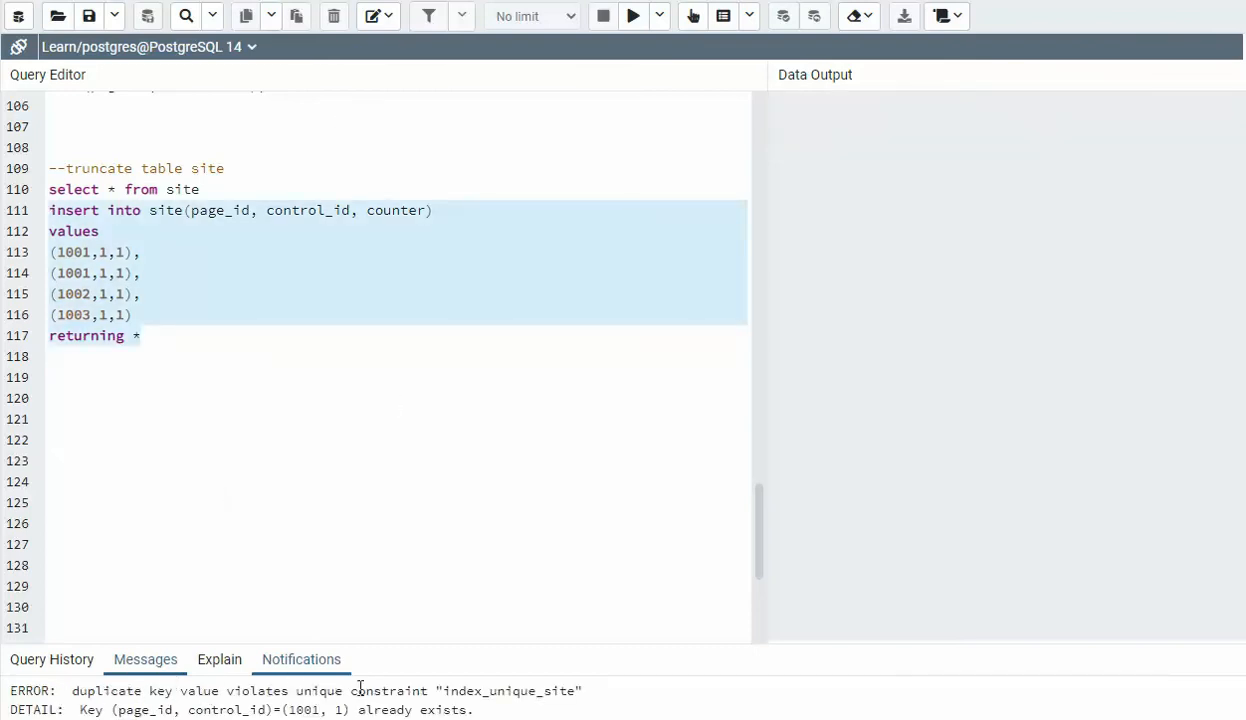
{"action": "mouse_move", "coordinate": [521, 696]}
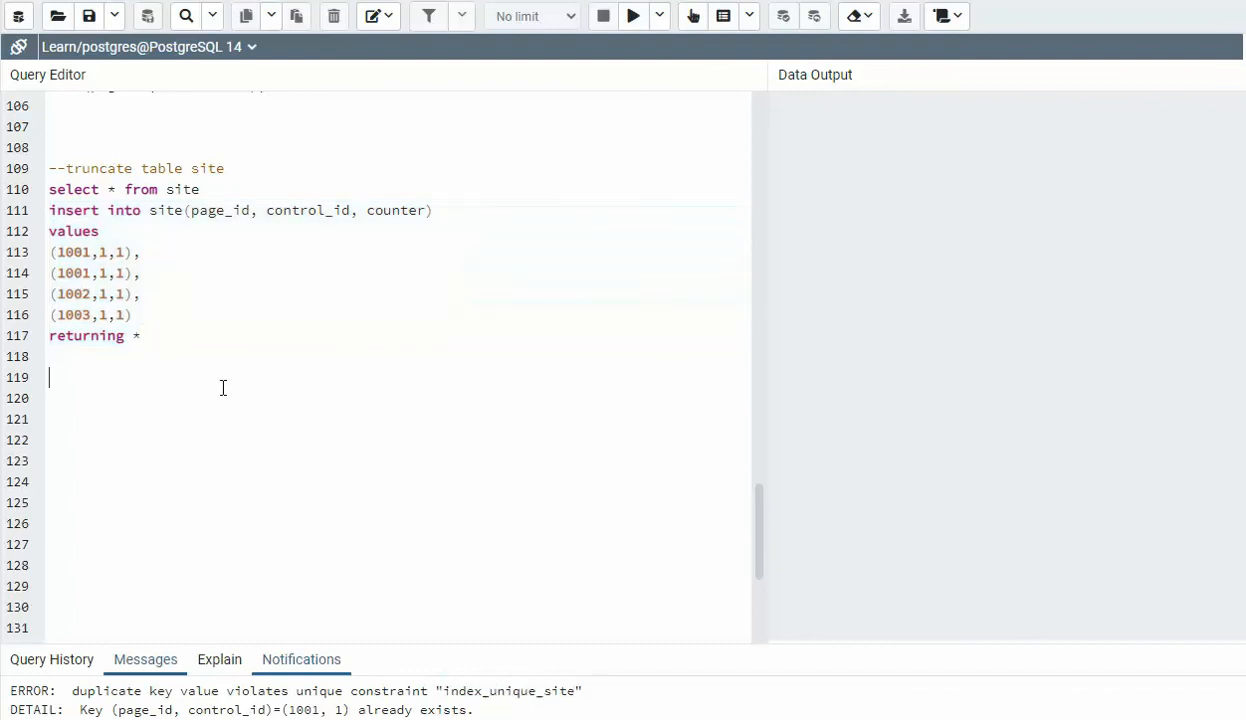
{"action": "mouse_move", "coordinate": [406, 573]}
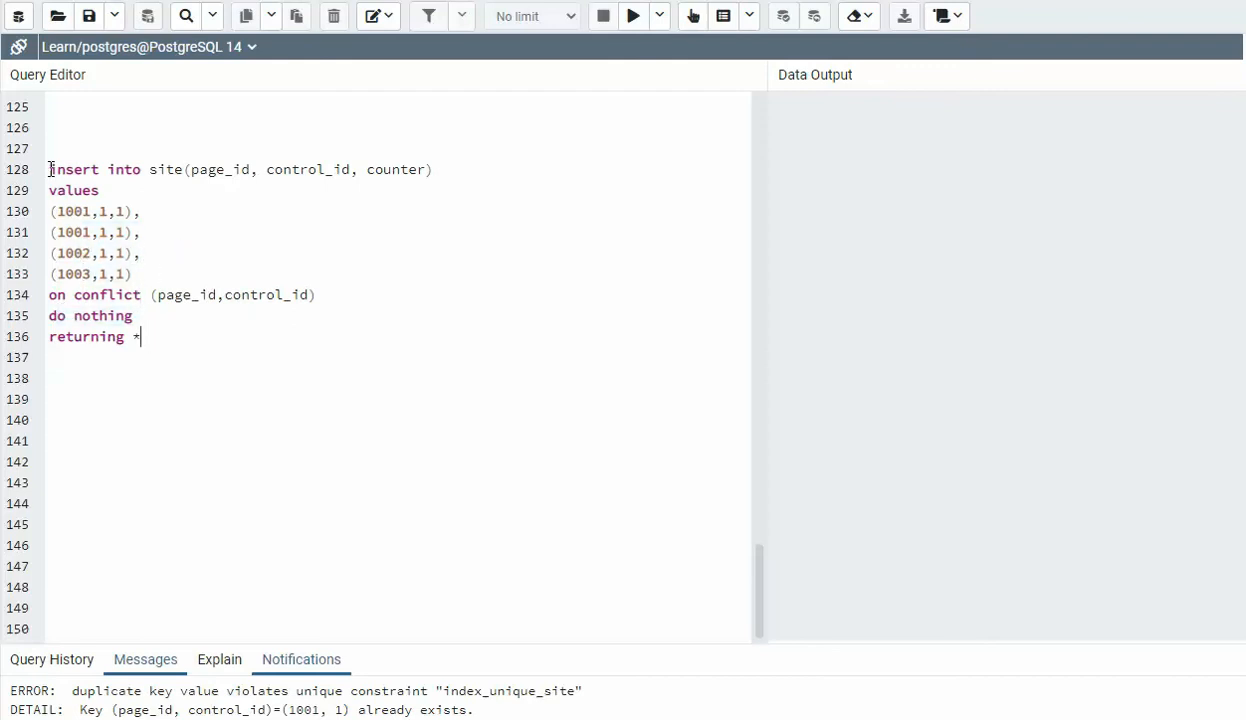
Step: Execute the four-row INSERT with ON CONFLICT DO NOTHING RETURNING *, returning pages 1001–1003
{"action": "left_click", "coordinate": [633, 15]}
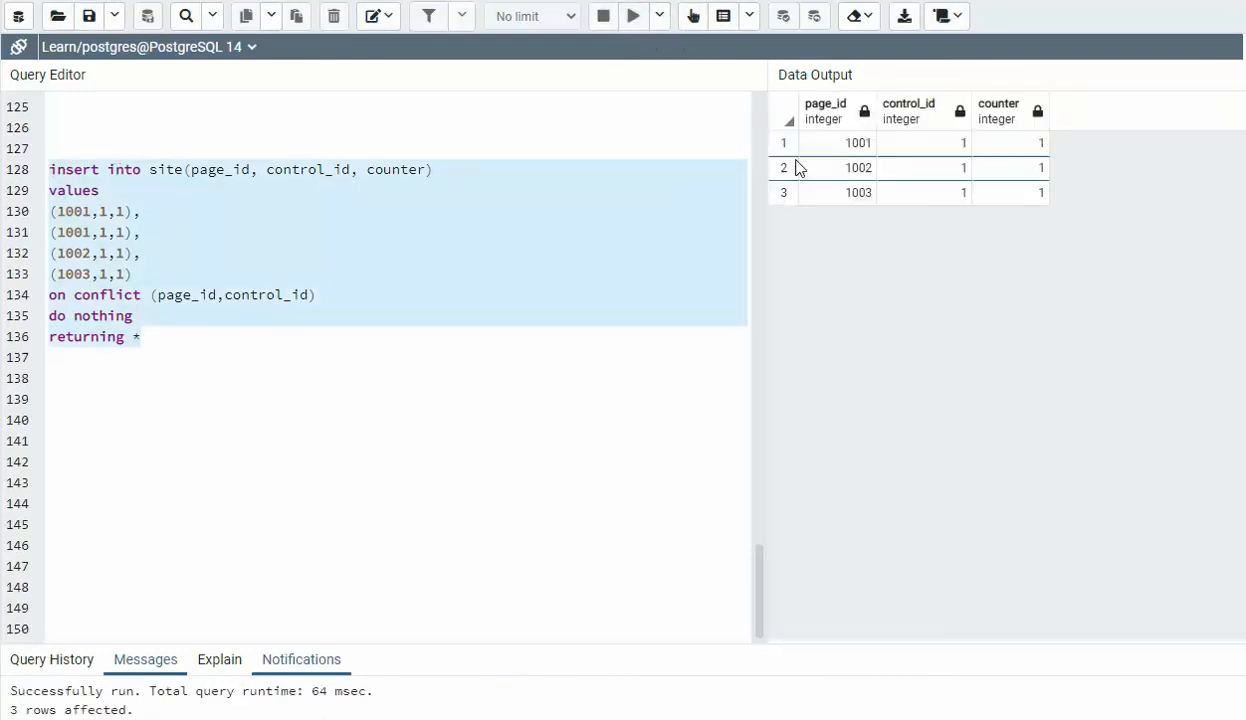